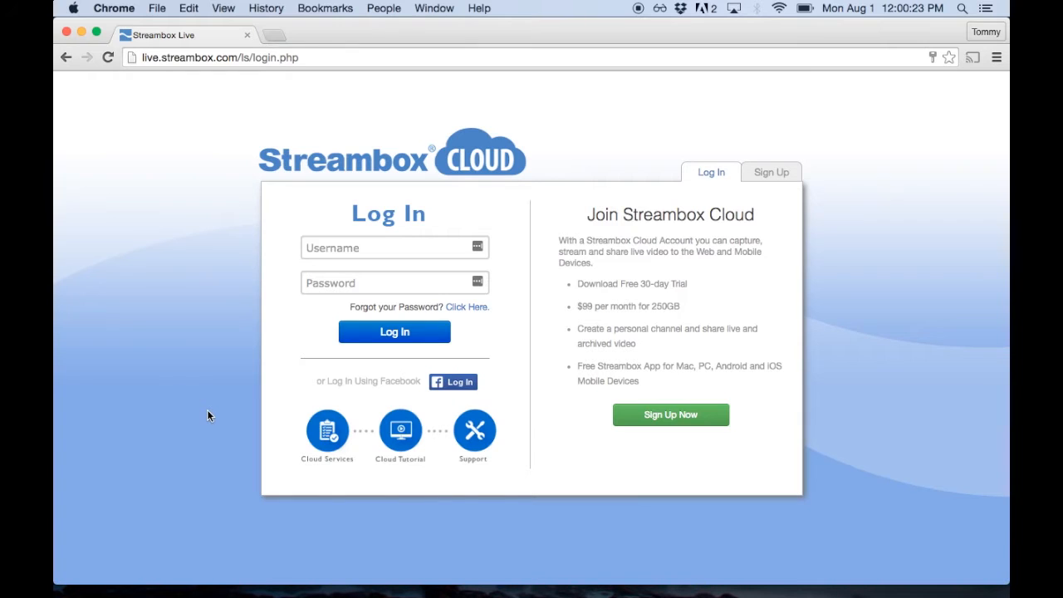
pyautogui.moveTo(304, 327)
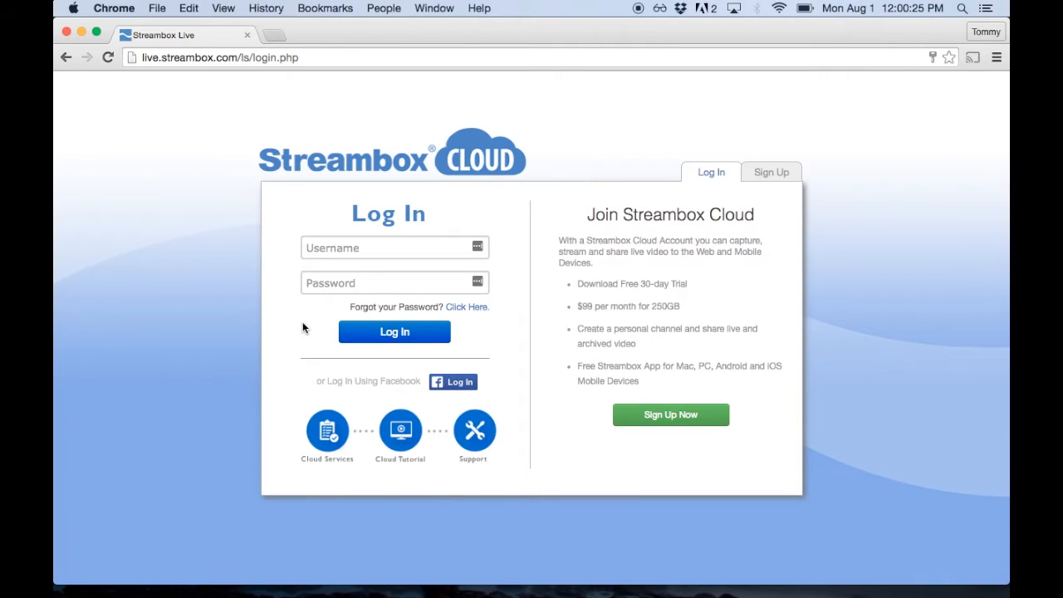
pyautogui.moveTo(478, 304)
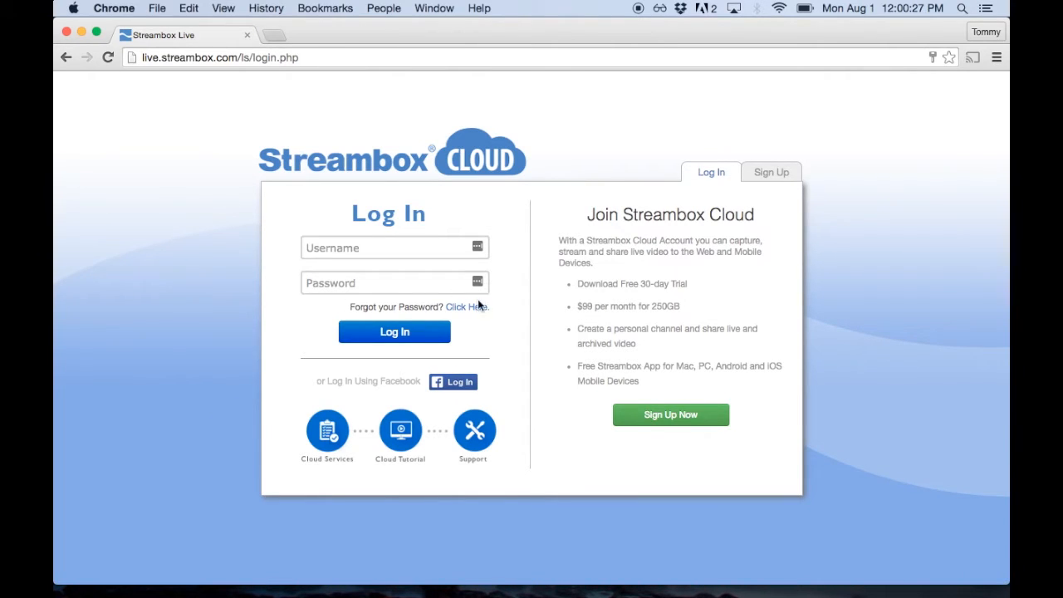
pyautogui.moveTo(513, 373)
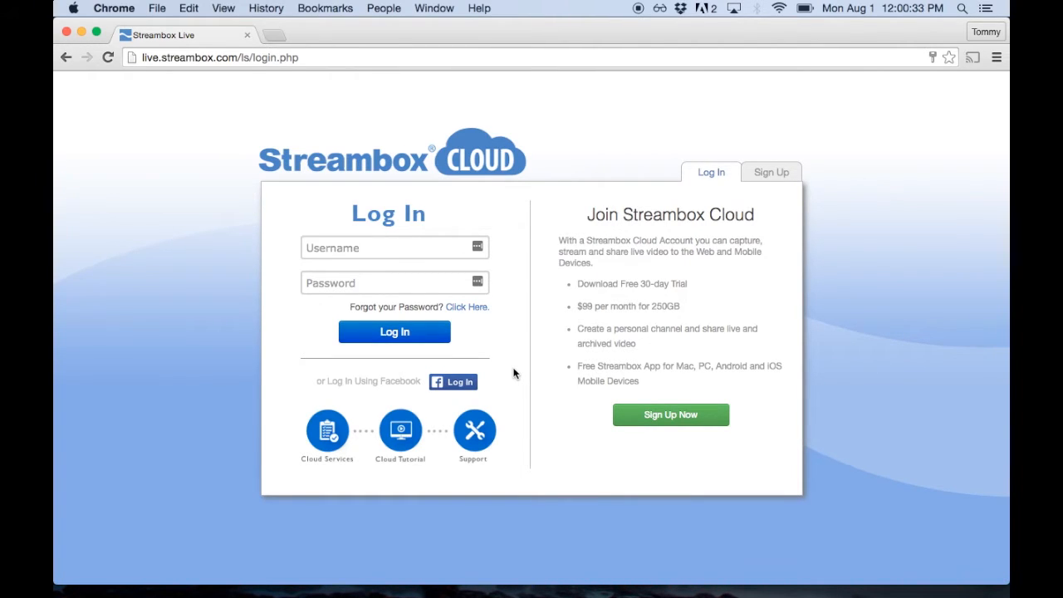
pyautogui.moveTo(548, 330)
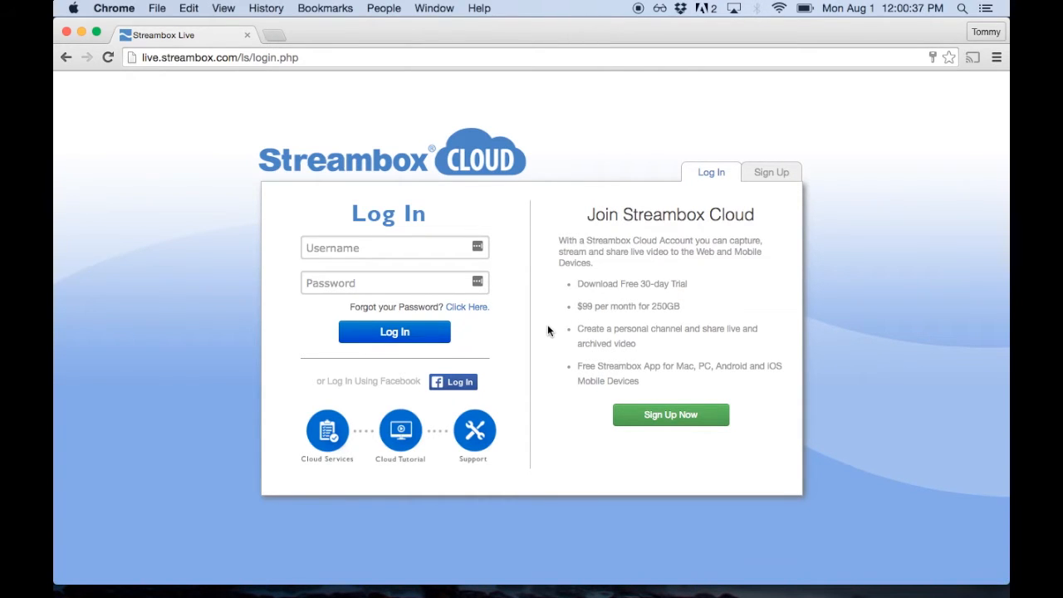
# Step: Open the empty Streambox Cloud registration form with its captcha and terms agreement
pyautogui.click(671, 415)
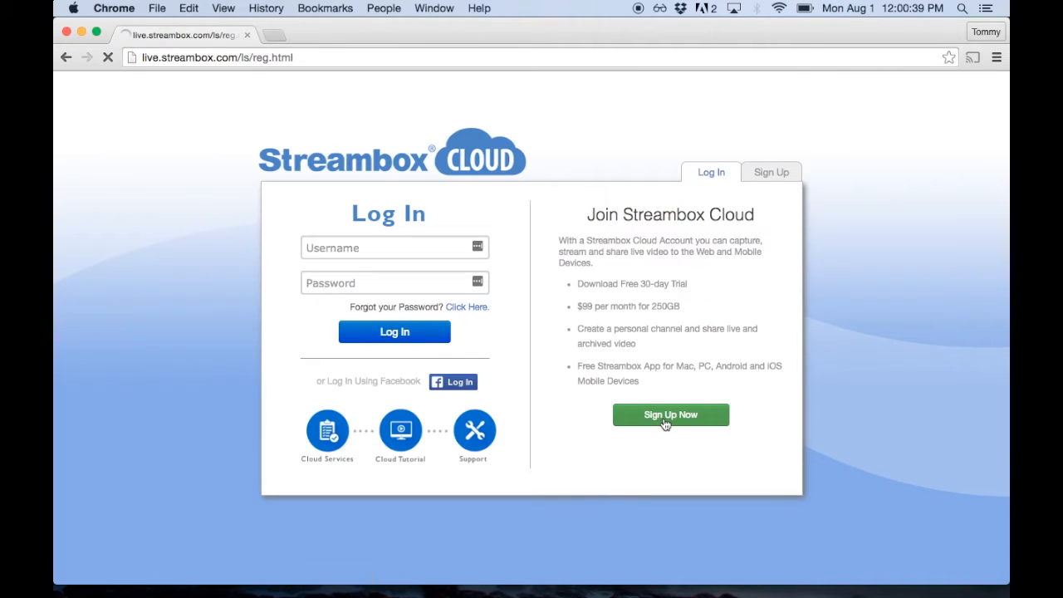
pyautogui.click(671, 415)
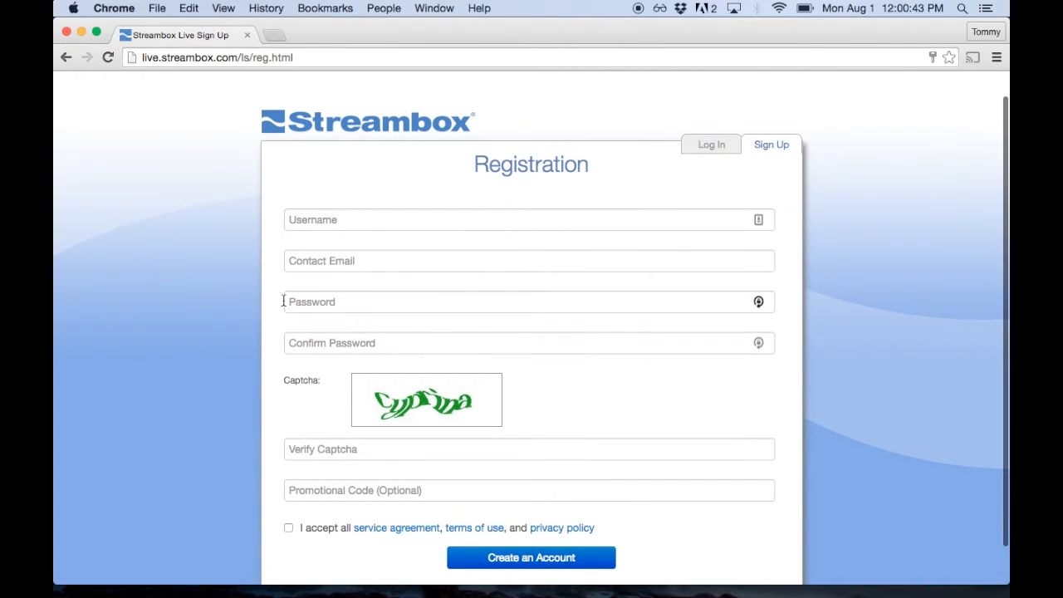
pyautogui.scroll(3)
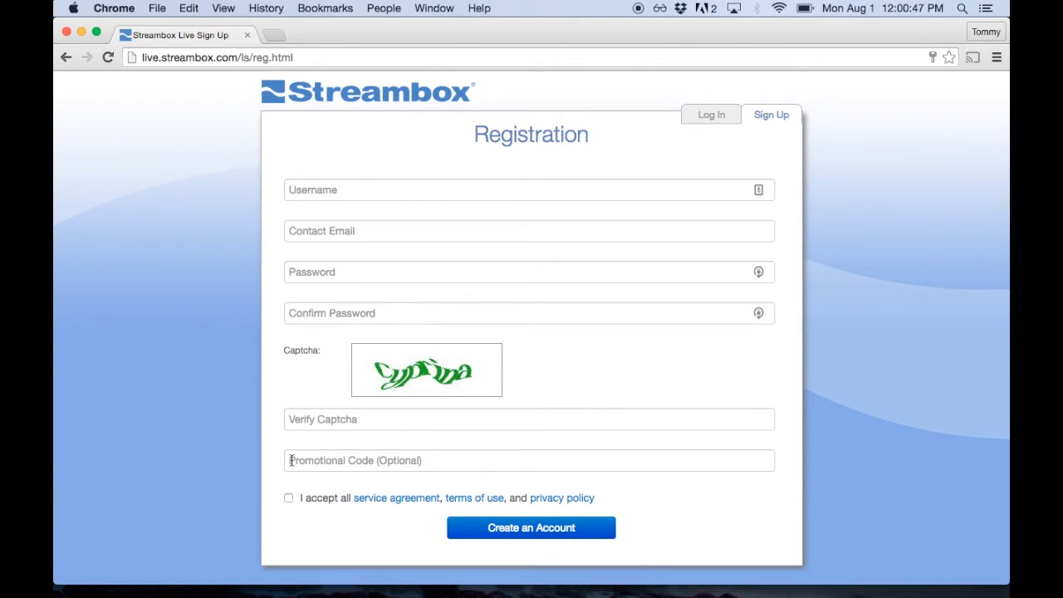
pyautogui.moveTo(363, 490)
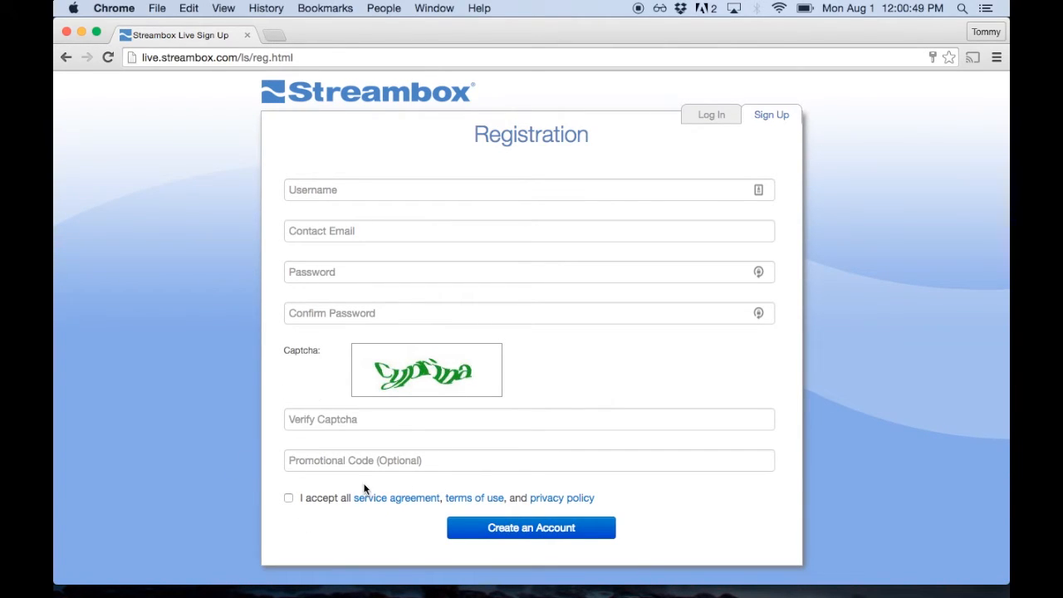
pyautogui.moveTo(396, 497)
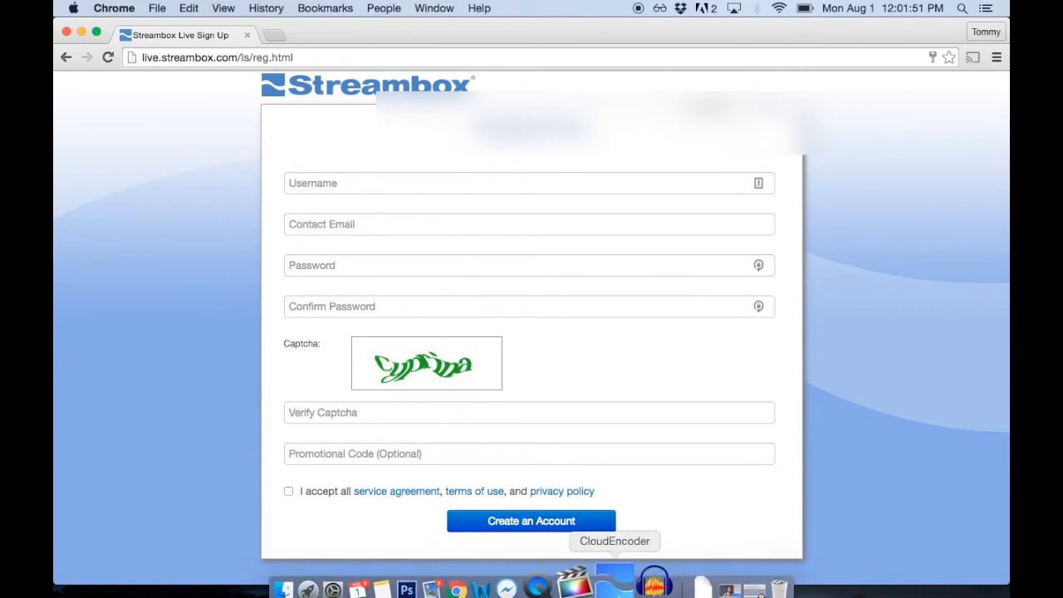
pyautogui.moveTo(465, 571)
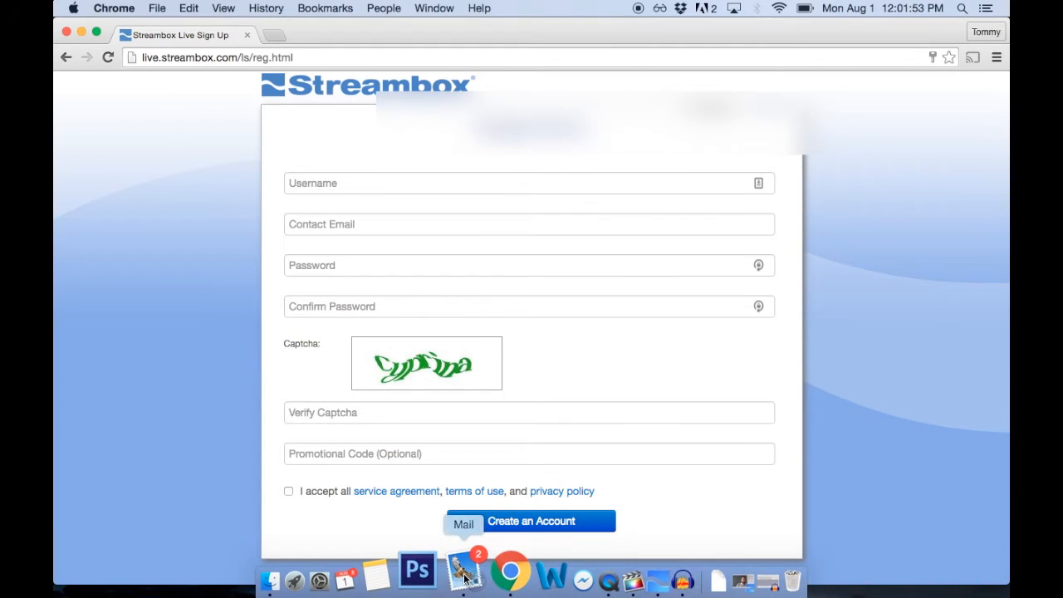
# Step: Open Mail to read the Streambox Cloud free-trial welcome email
pyautogui.click(465, 573)
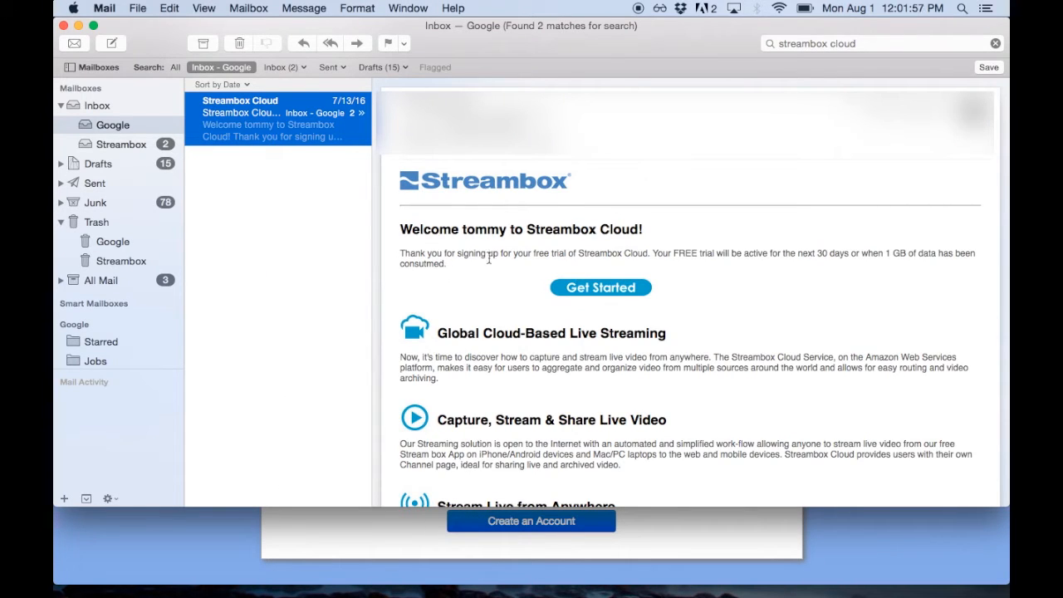
pyautogui.moveTo(515, 294)
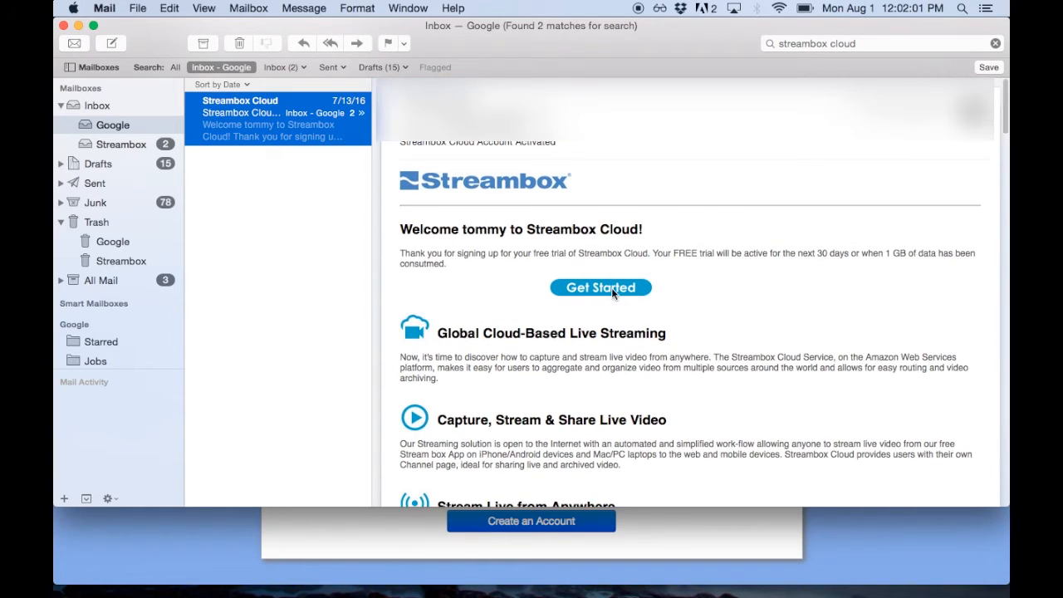
# Step: Follow the email's Get Started link and log in as tmorri5
pyautogui.click(601, 287)
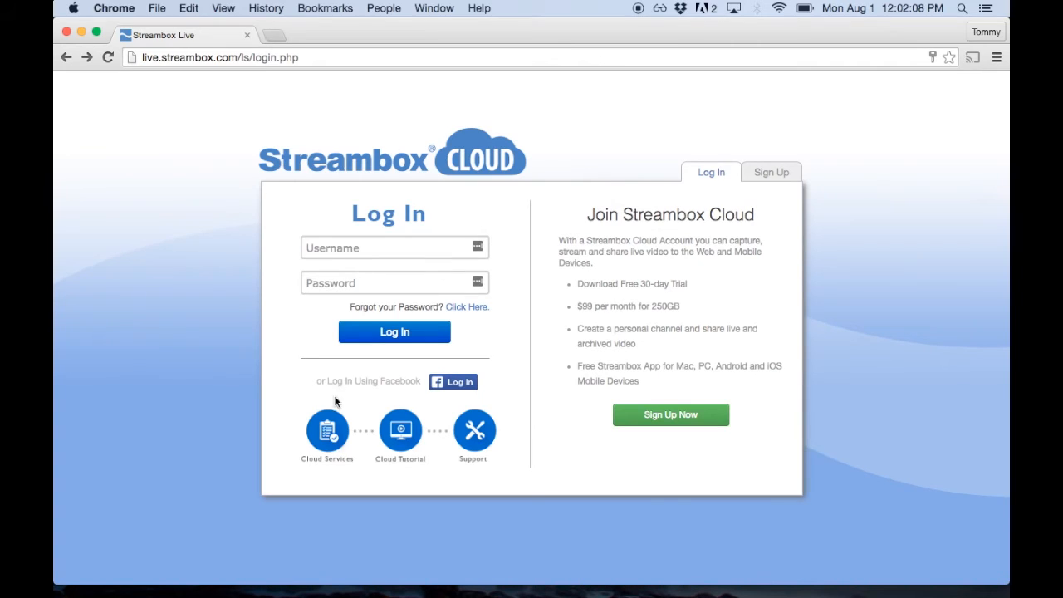
pyautogui.click(394, 248)
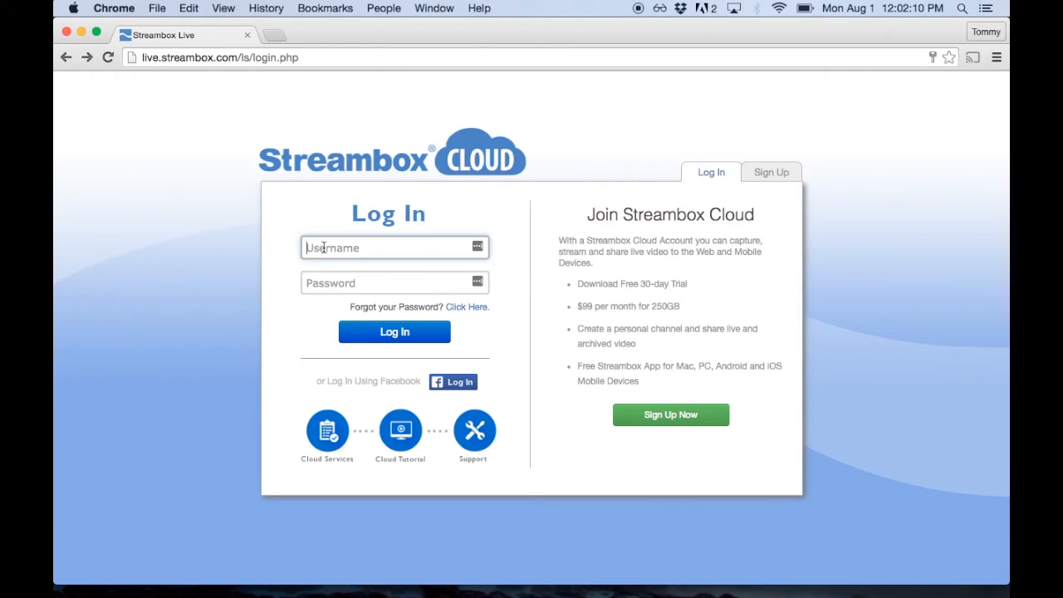
pyautogui.write('tmorri5')
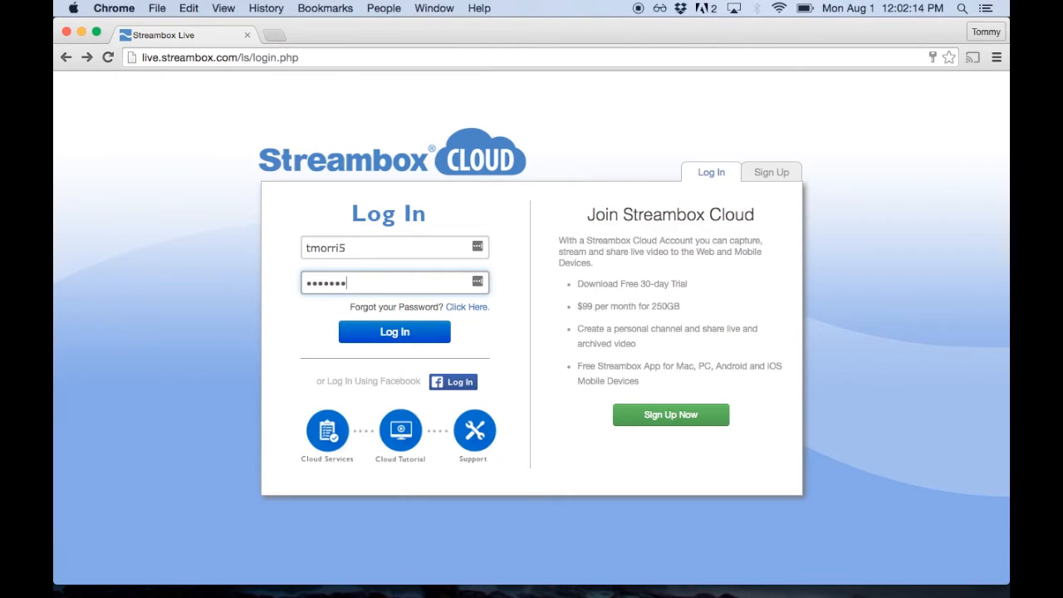
pyautogui.click(394, 331)
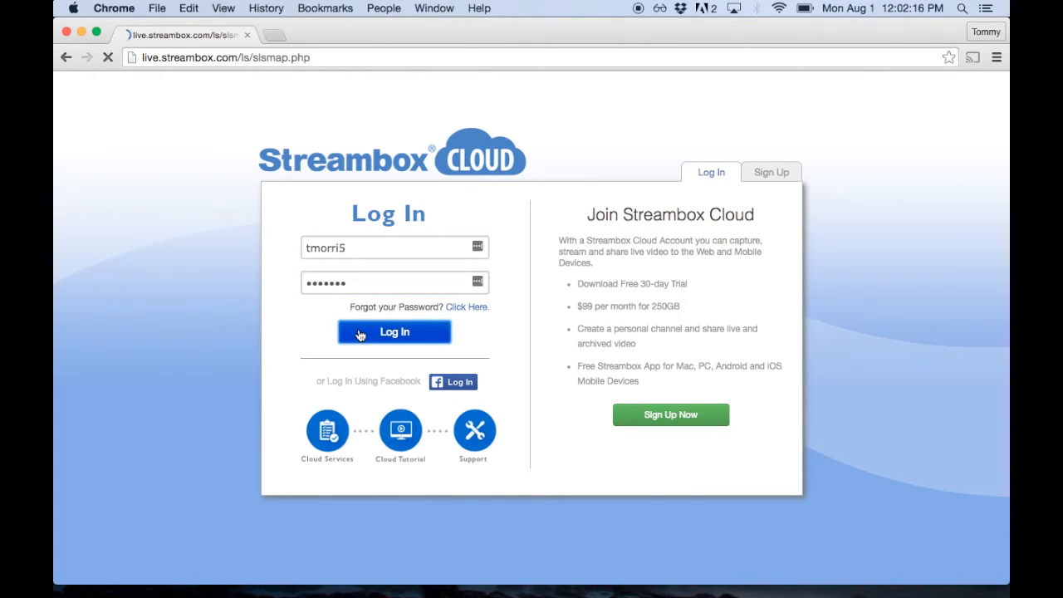
pyautogui.click(394, 332)
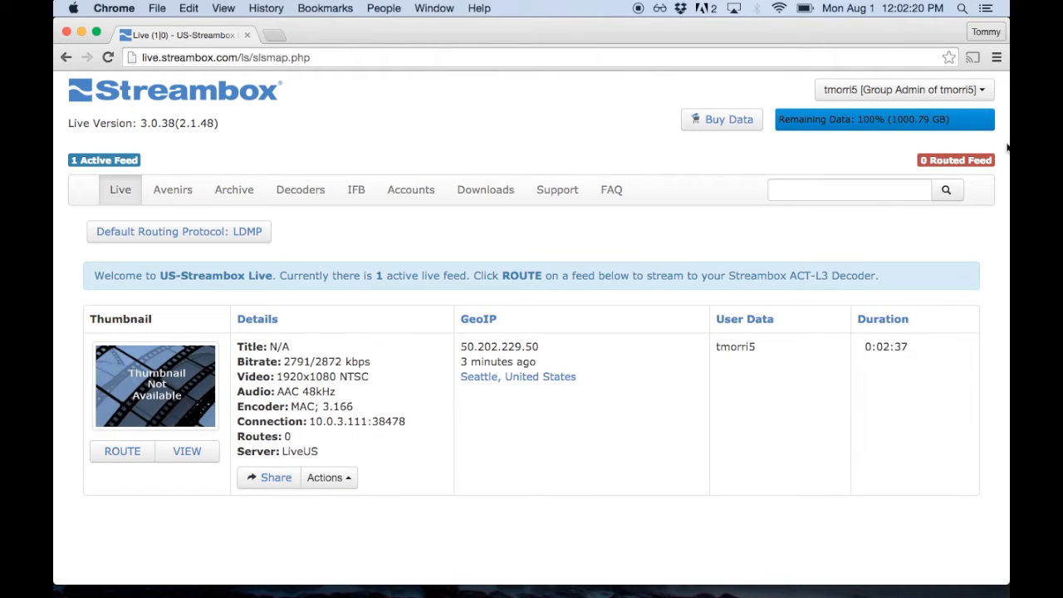
pyautogui.click(901, 89)
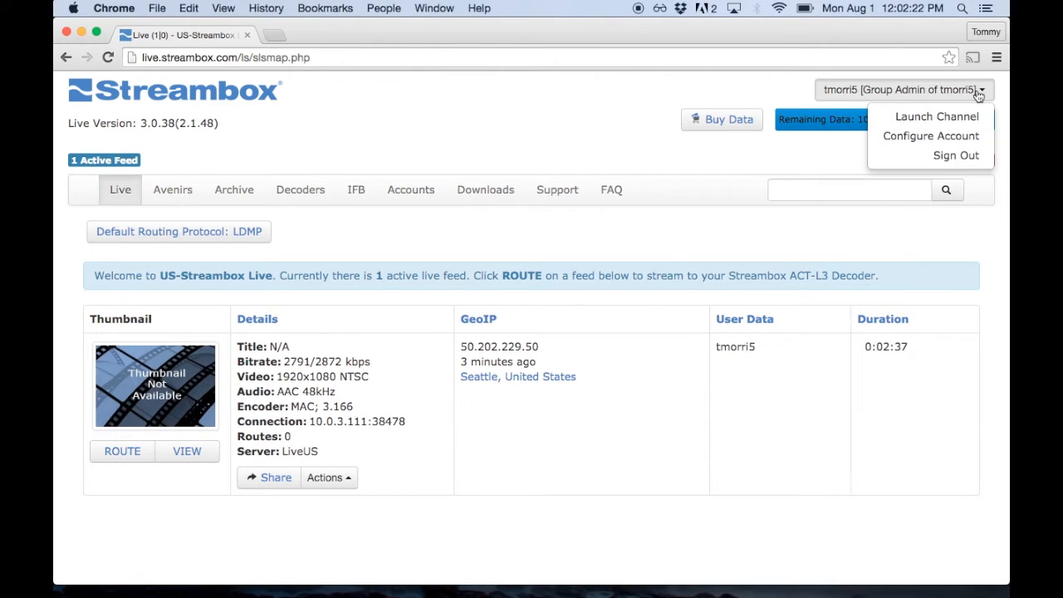
pyautogui.click(936, 116)
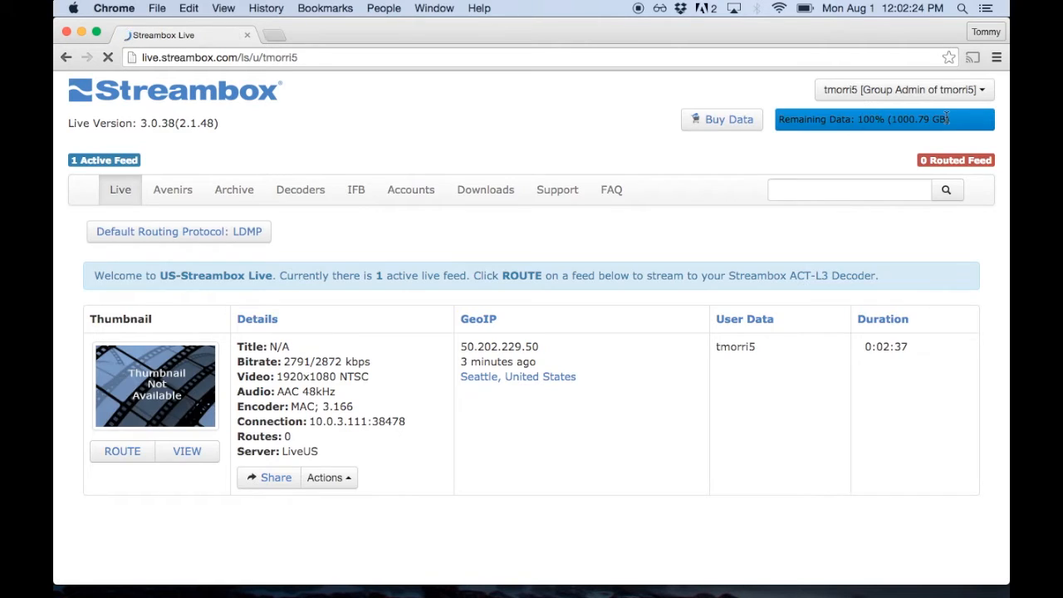
pyautogui.click(233, 190)
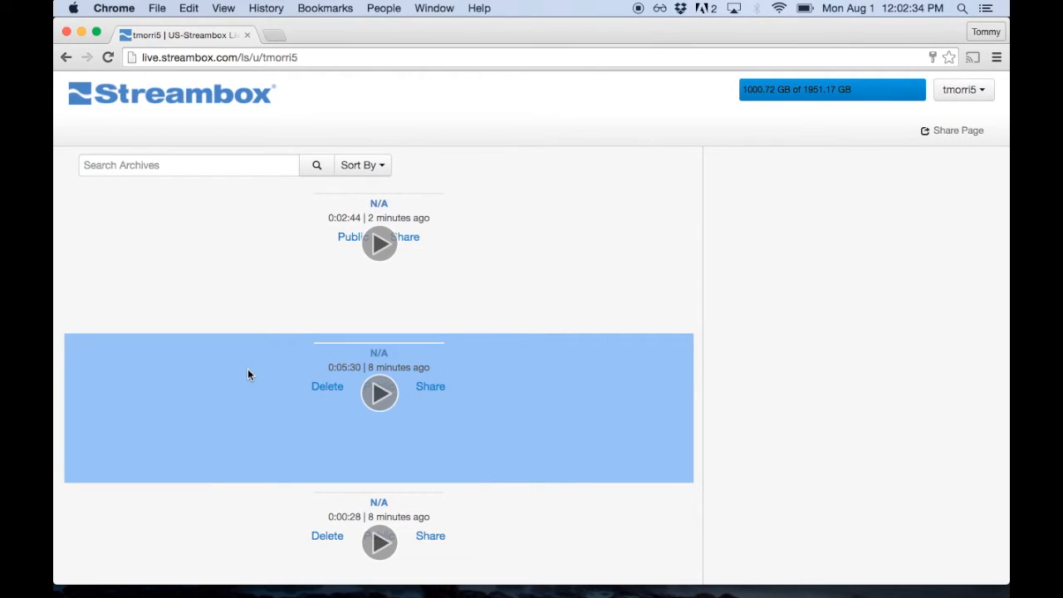
pyautogui.moveTo(505, 419)
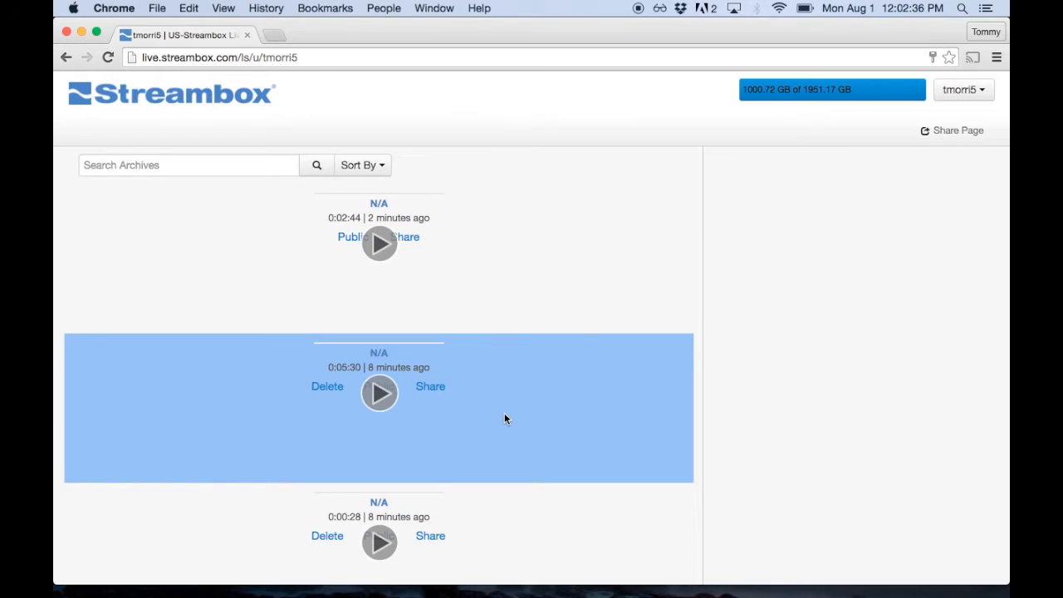
pyautogui.scroll(-3)
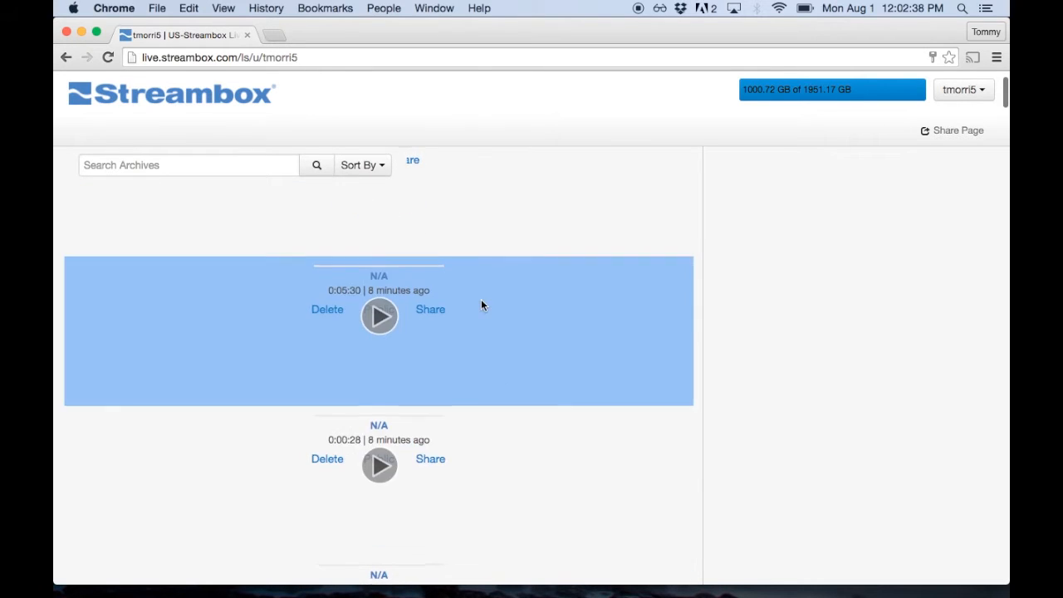
pyautogui.click(963, 89)
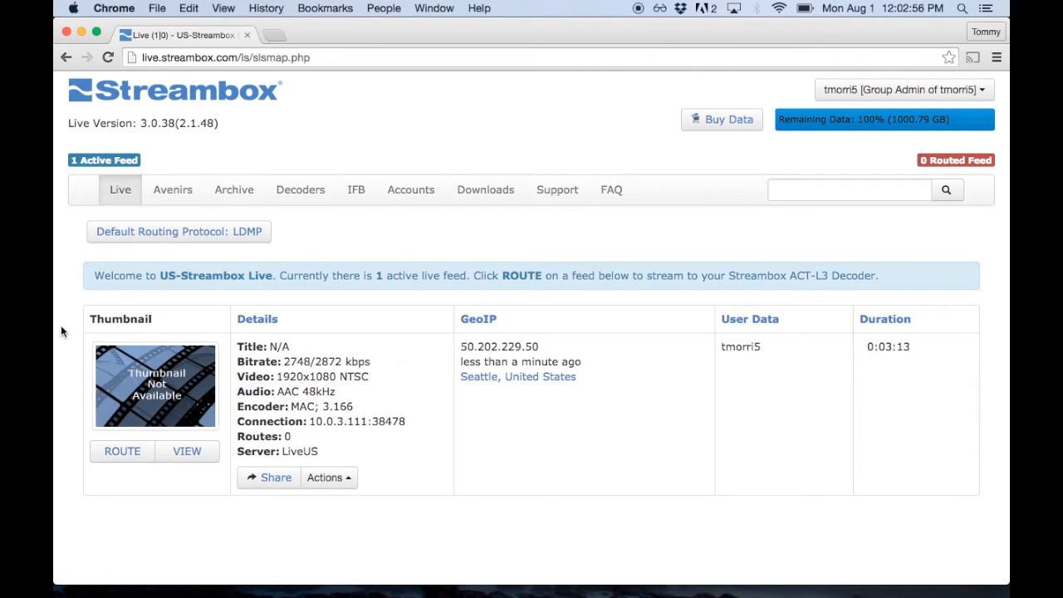
pyautogui.moveTo(529, 415)
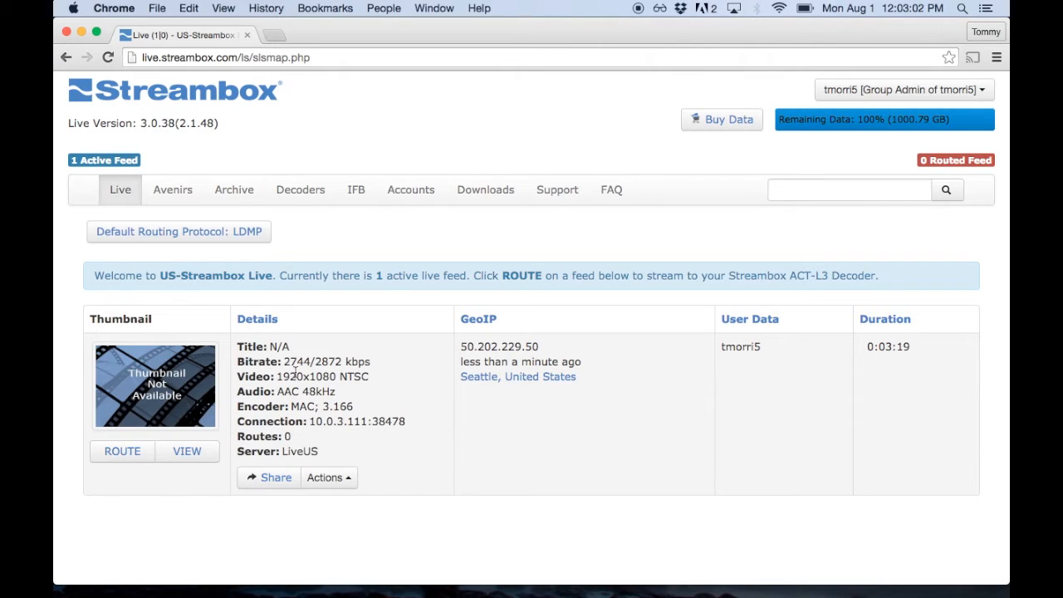
# Step: Try watching the Seattle feed, dismiss the media player prompt, and return to Live
pyautogui.click(187, 451)
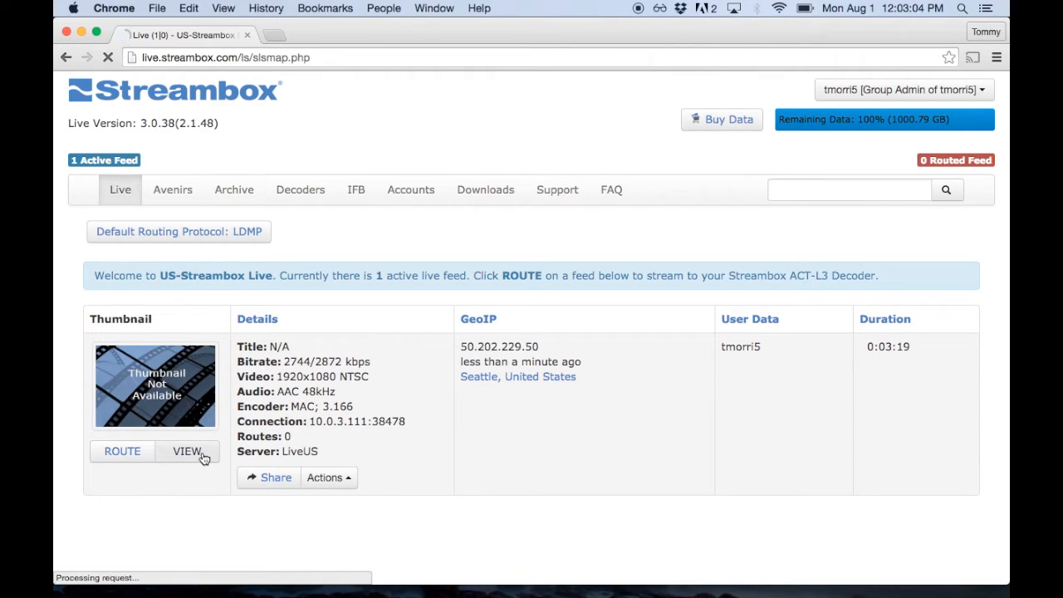
pyautogui.click(187, 451)
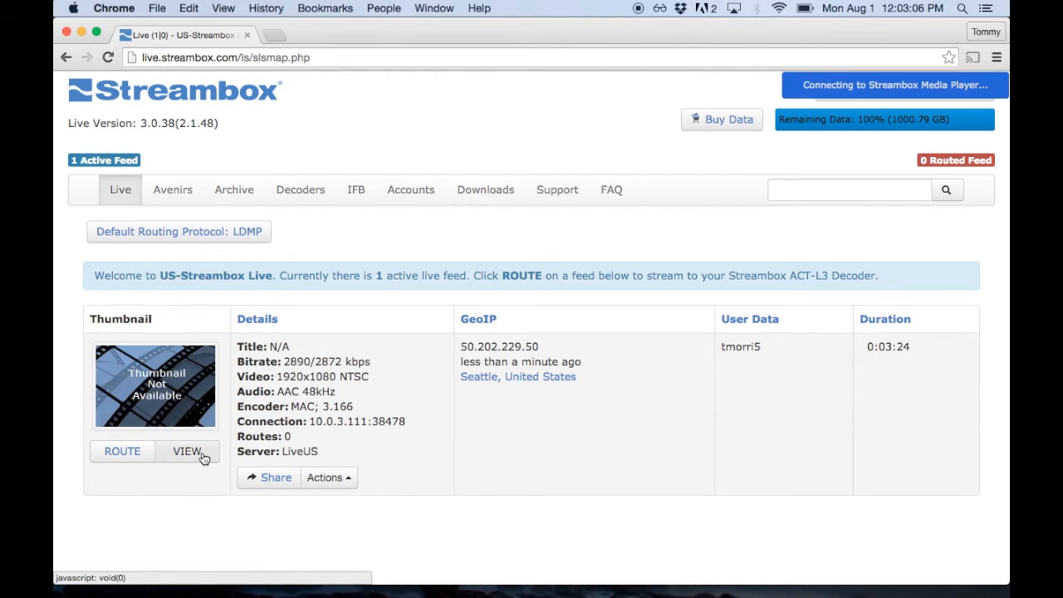
pyautogui.moveTo(765, 257)
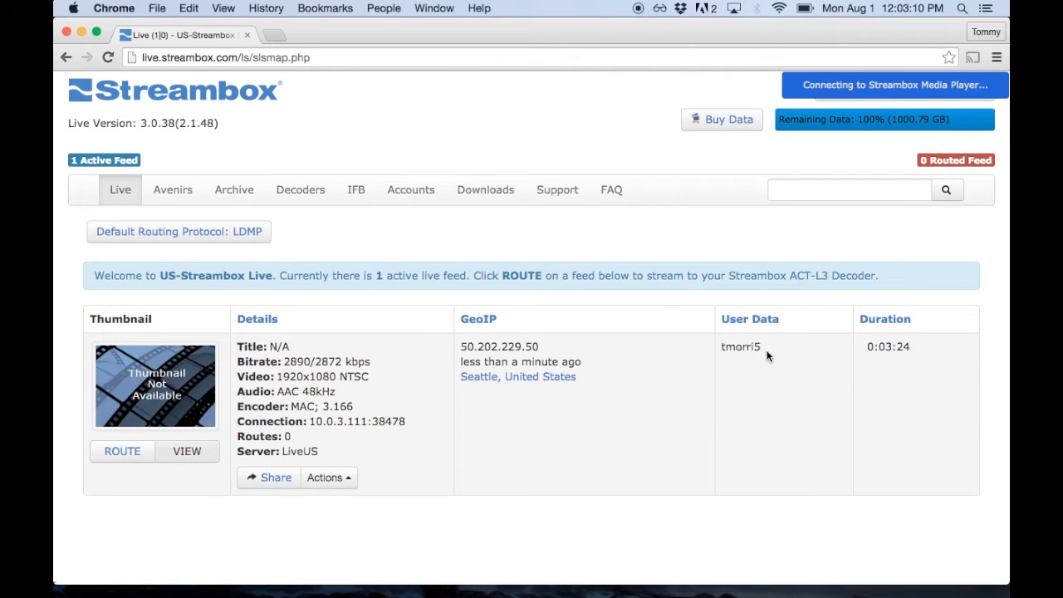
pyautogui.click(893, 85)
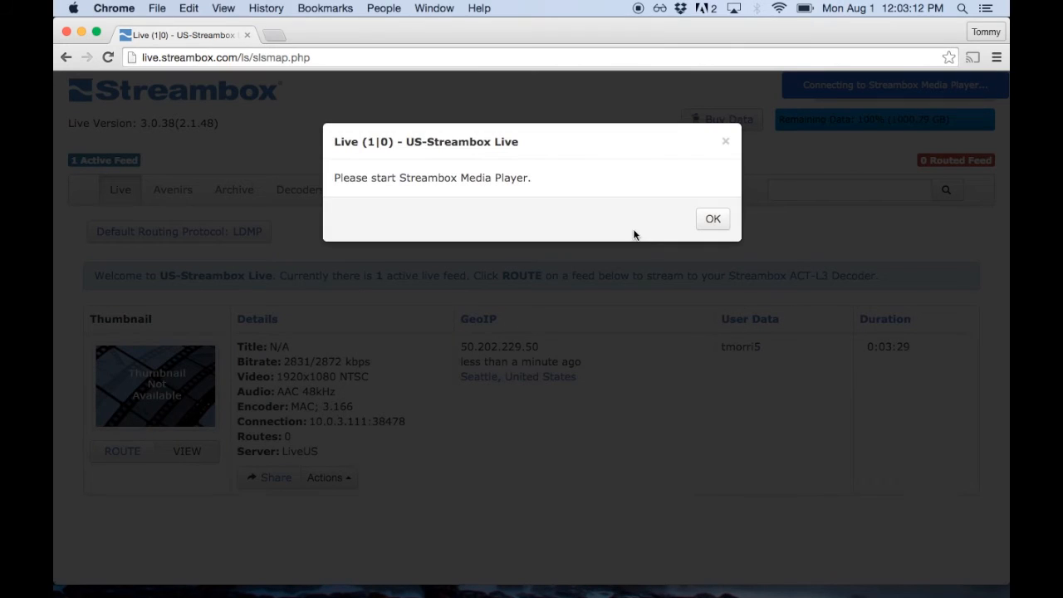
pyautogui.click(711, 218)
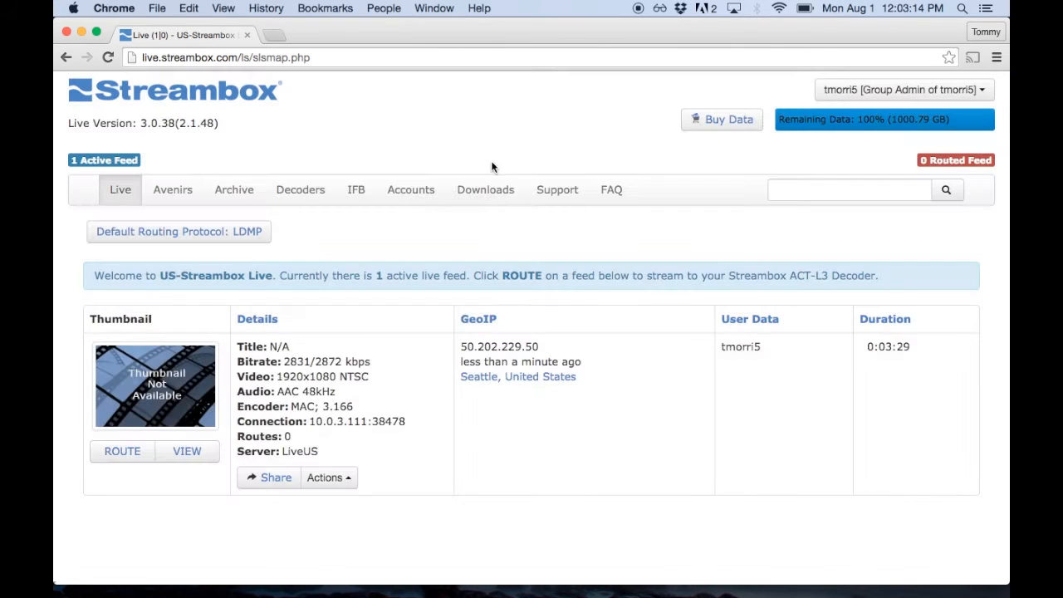
# Step: Show the Downloads page with encoder, ME Pro, Media Player and Transcoder Droplet software
pyautogui.click(485, 190)
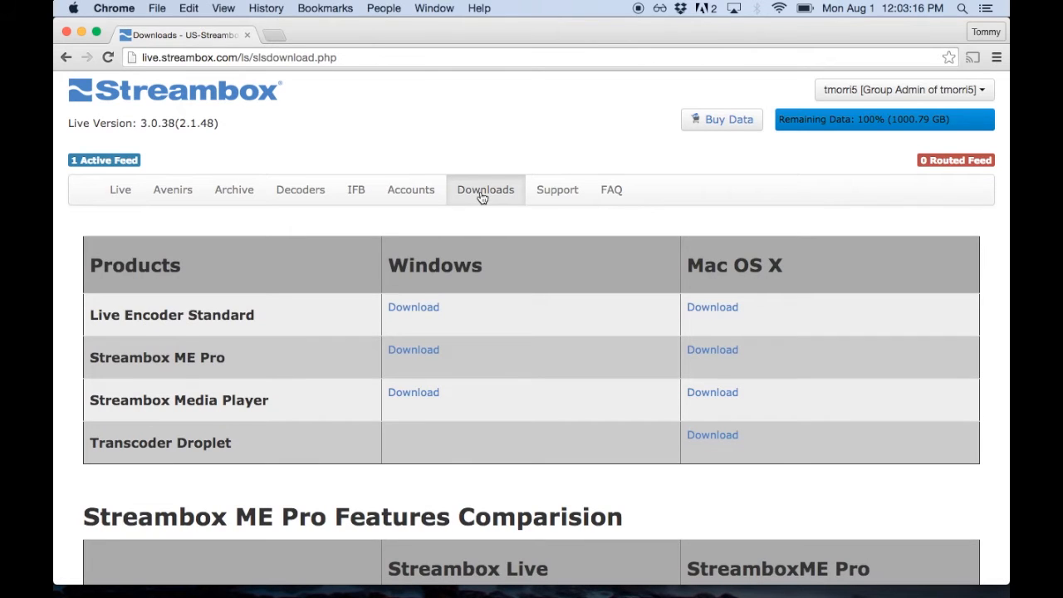
pyautogui.moveTo(231, 390)
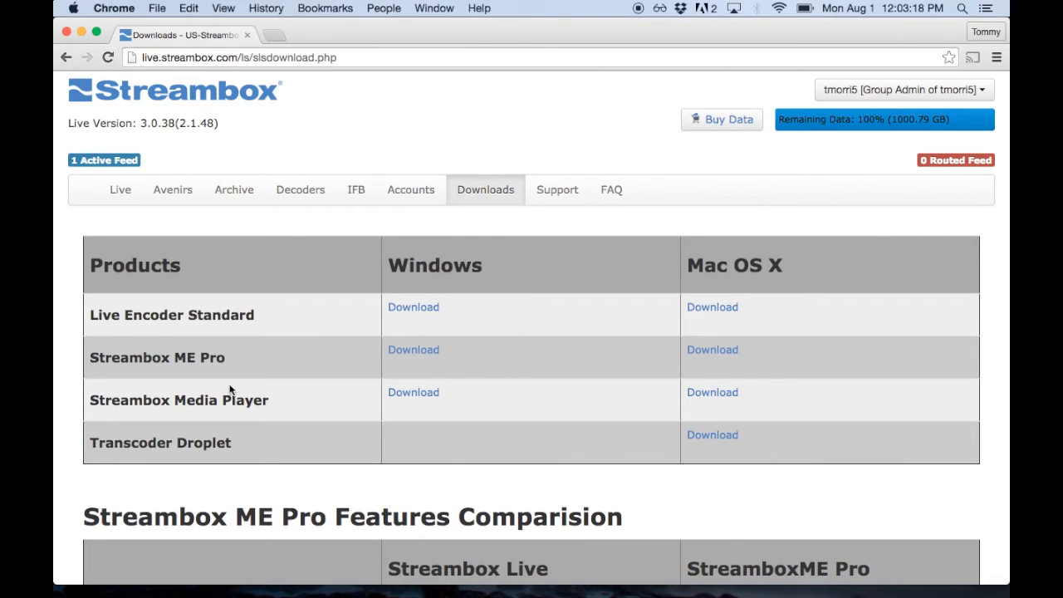
pyautogui.moveTo(413, 392)
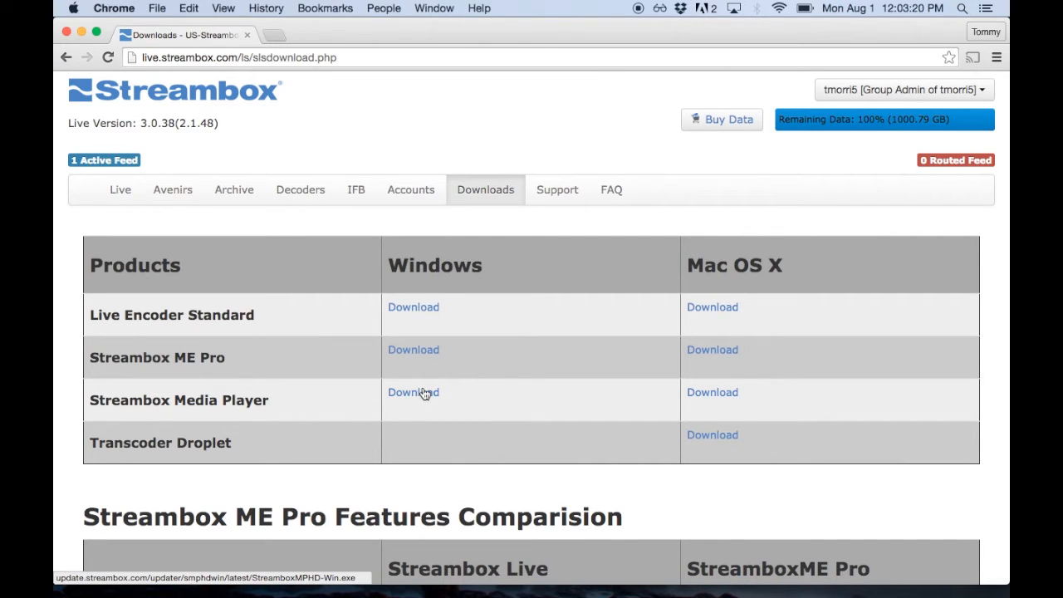
pyautogui.moveTo(71, 393)
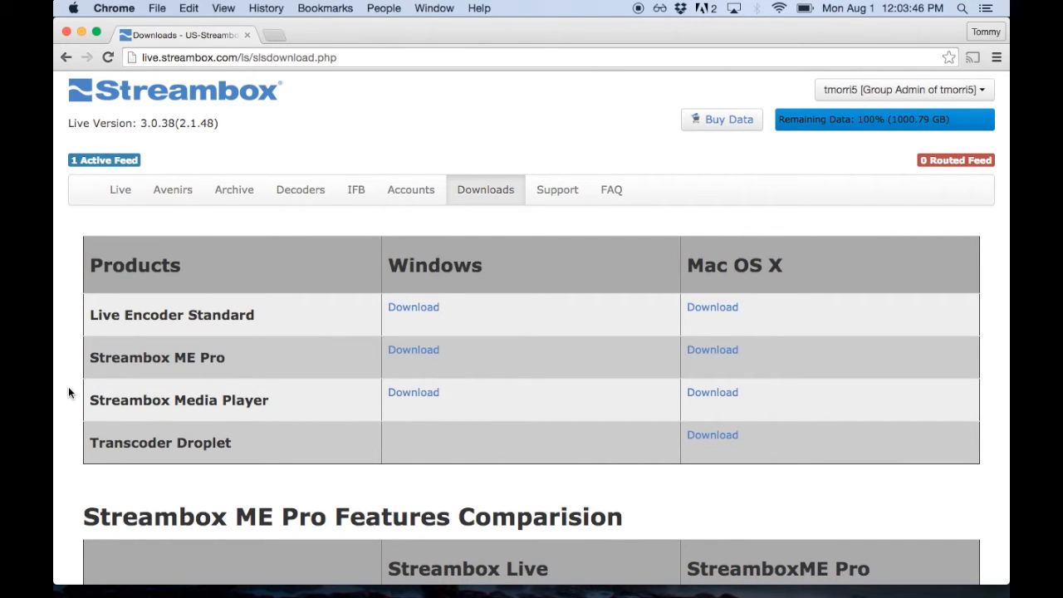
pyautogui.moveTo(321, 309)
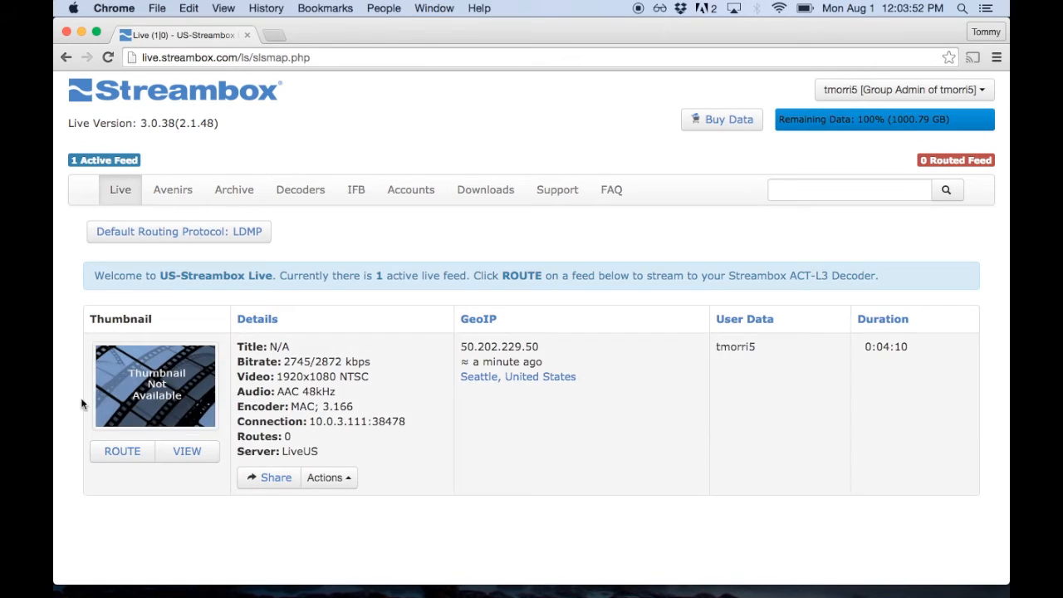
pyautogui.moveTo(117, 484)
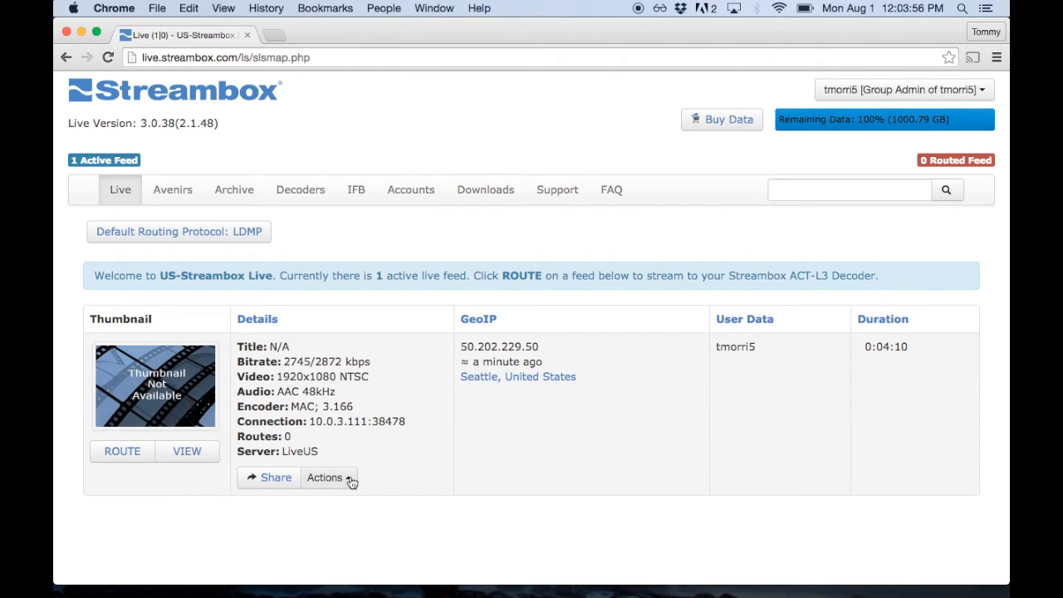
# Step: From the live feed's Actions menu, choose Route to Decoder
pyautogui.click(326, 477)
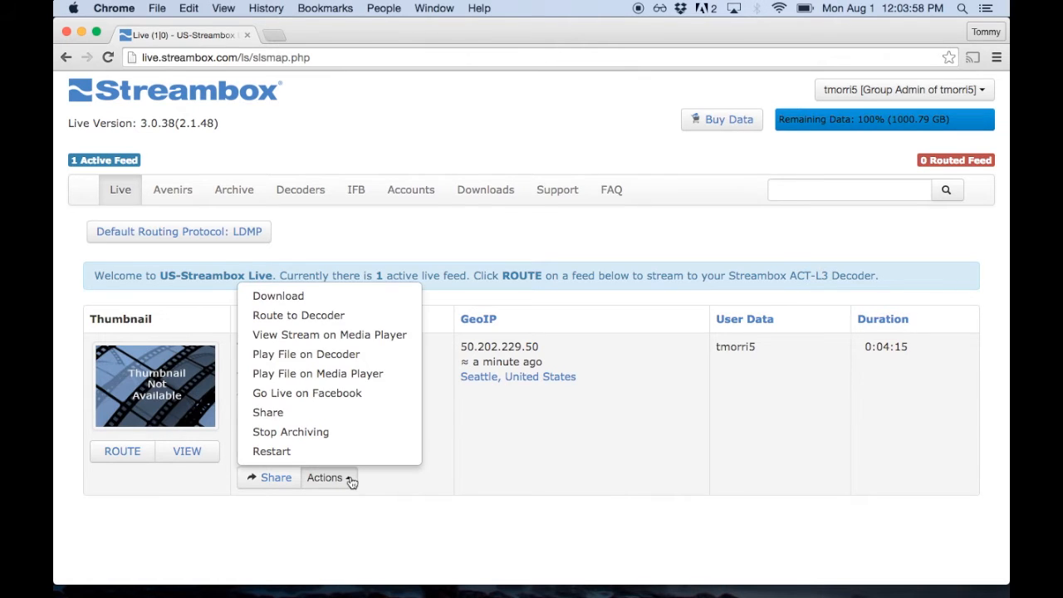
pyautogui.moveTo(329, 393)
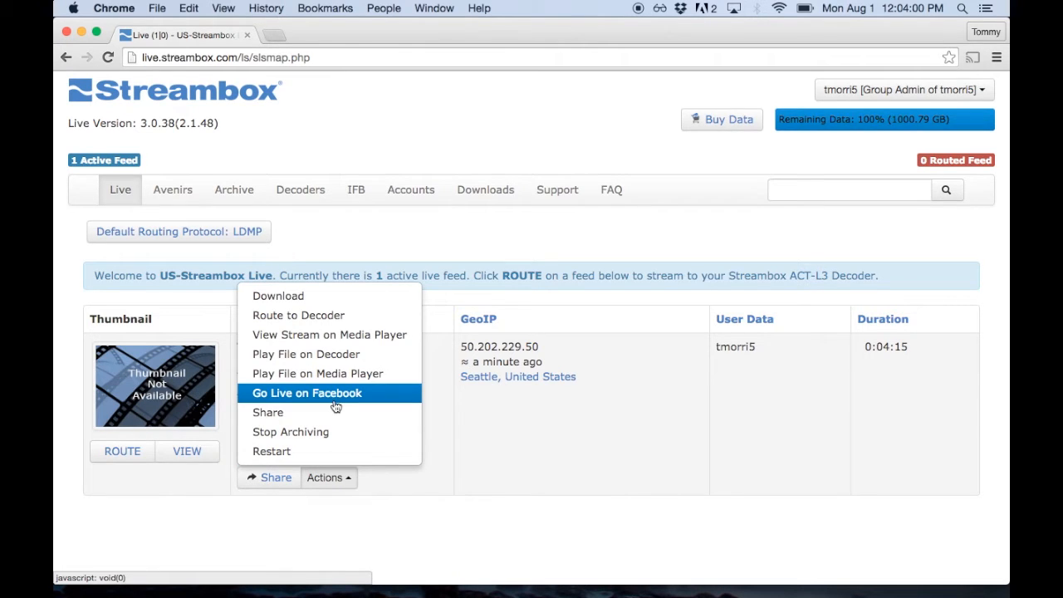
pyautogui.moveTo(306, 393)
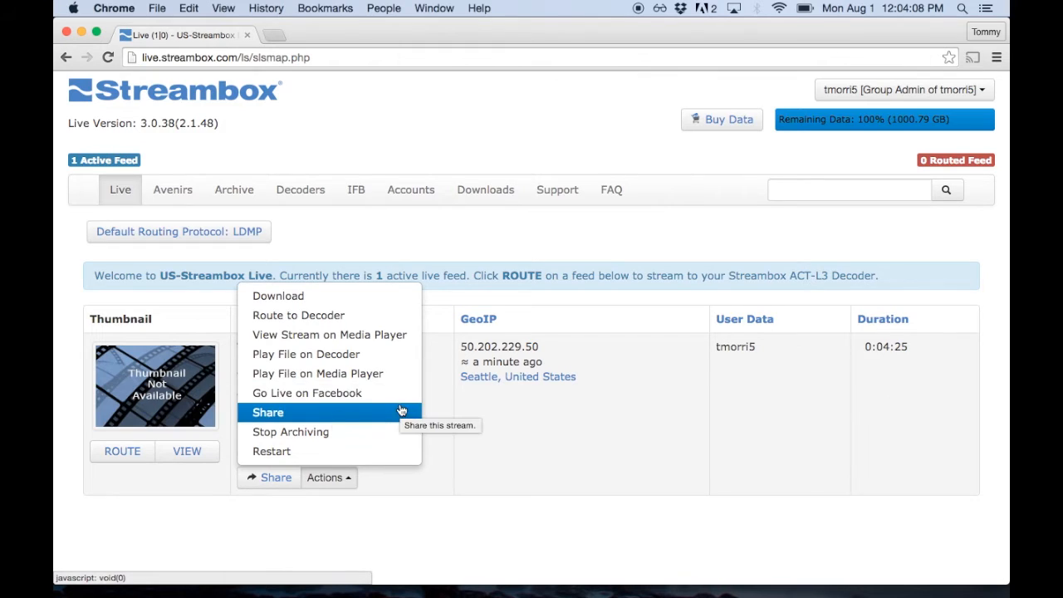
pyautogui.moveTo(330, 393)
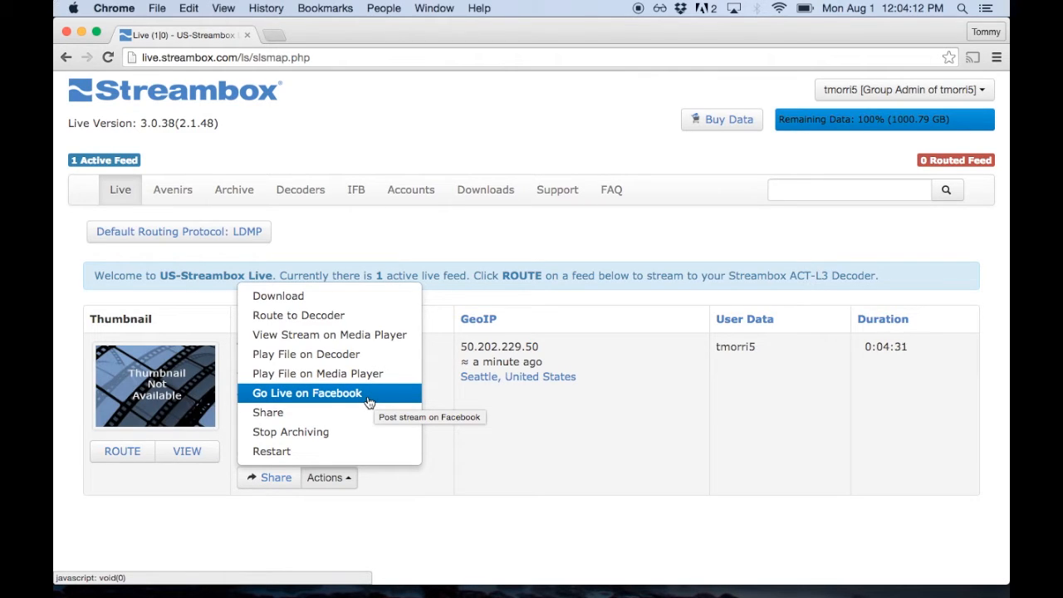
pyautogui.moveTo(324, 373)
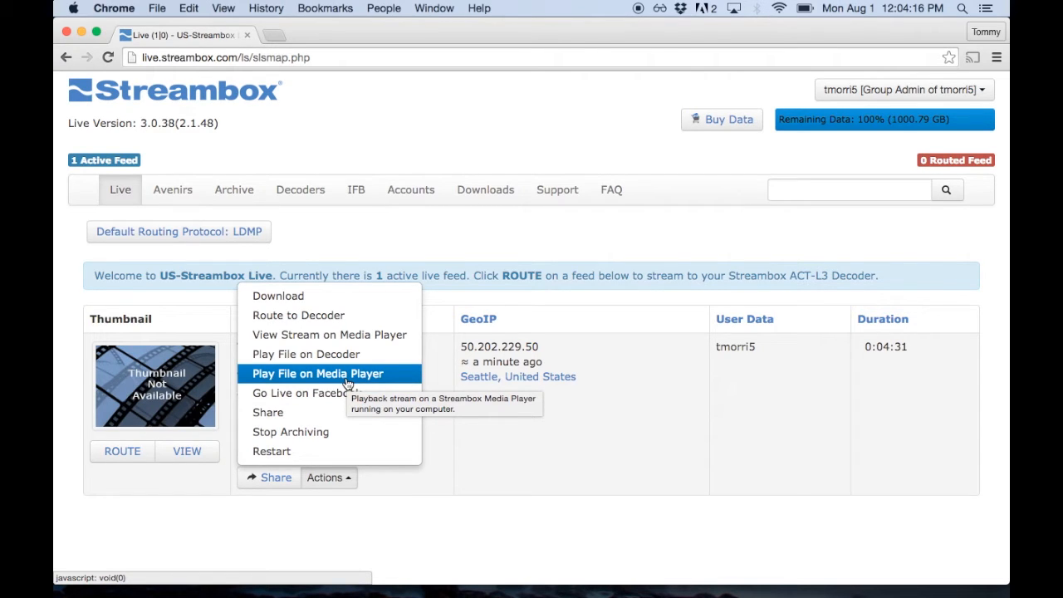
pyautogui.moveTo(329, 354)
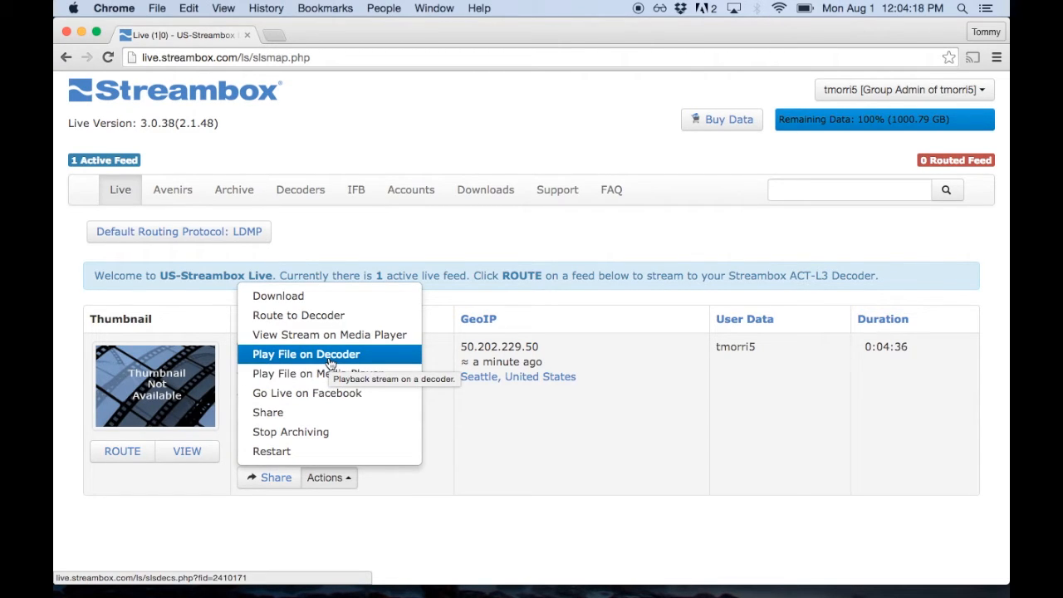
pyautogui.moveTo(328, 335)
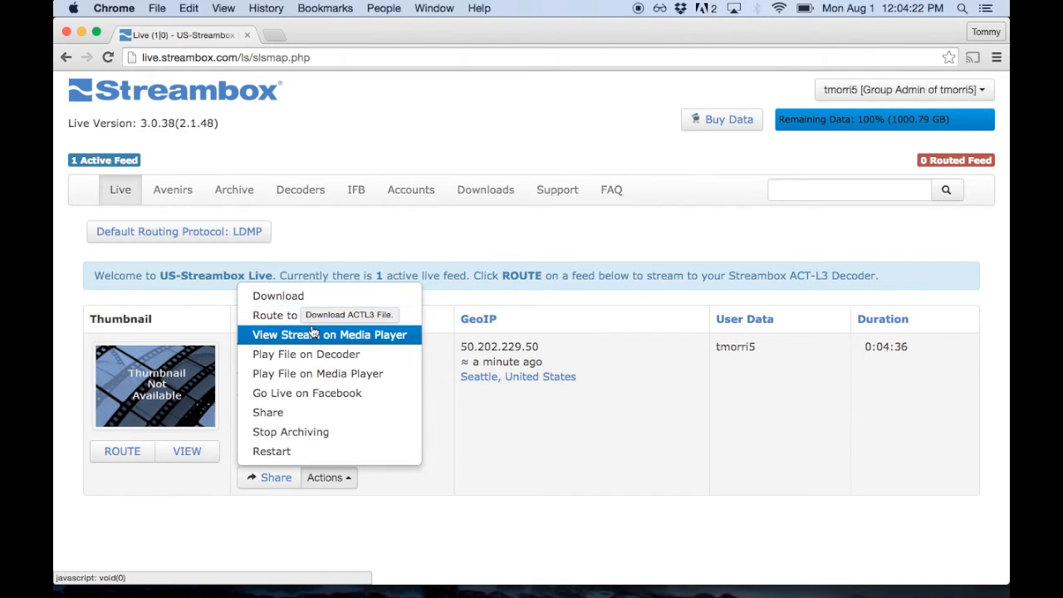
pyautogui.moveTo(330, 432)
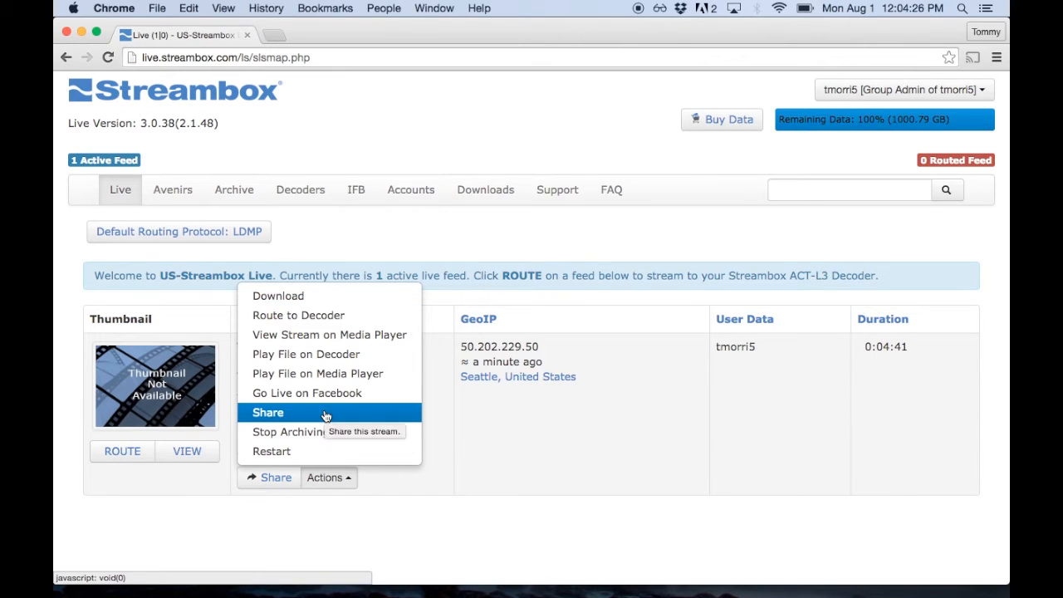
pyautogui.moveTo(298, 314)
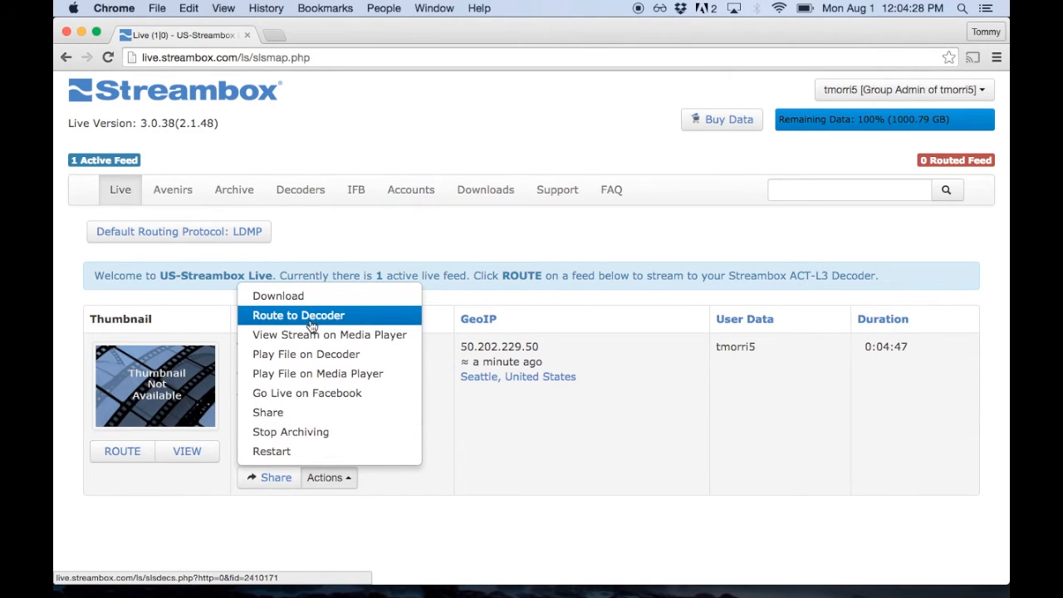
pyautogui.click(298, 315)
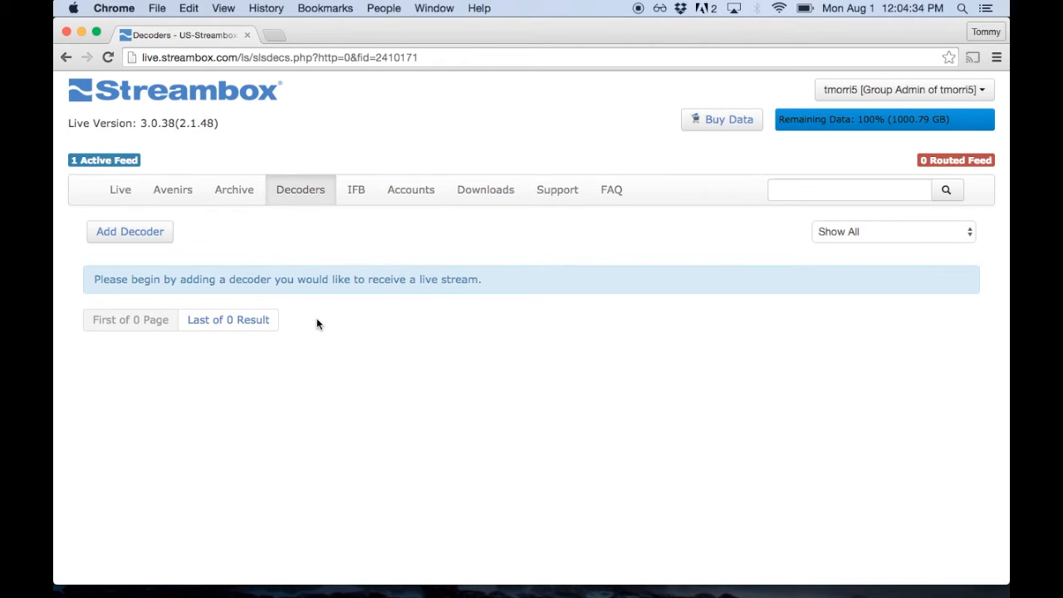
# Step: Add a new Live Streaming Channel decoder with its CDN set to Custom
pyautogui.click(129, 232)
pyautogui.write('test')
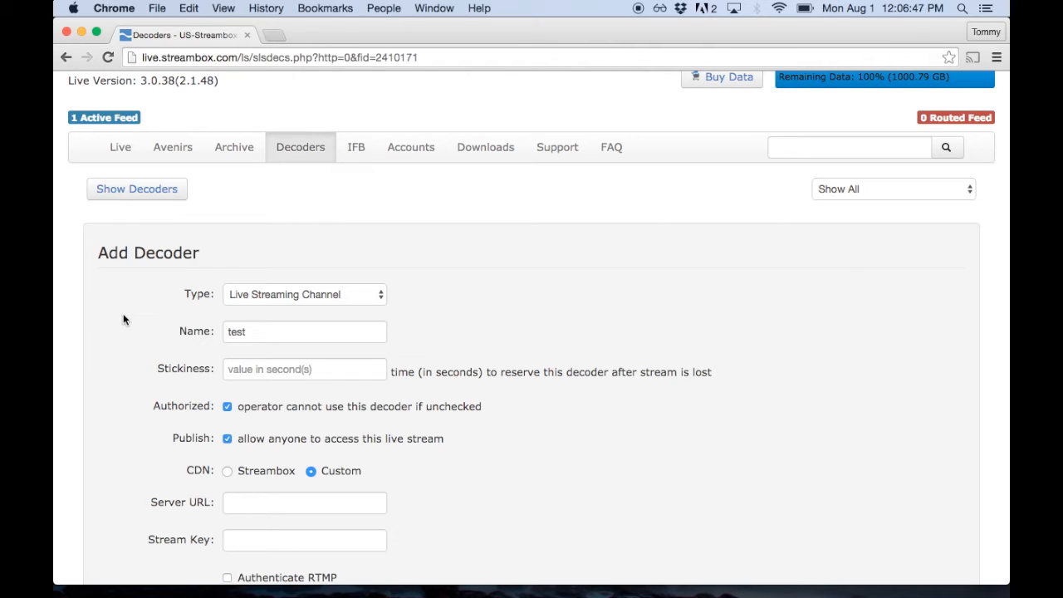
pyautogui.click(304, 294)
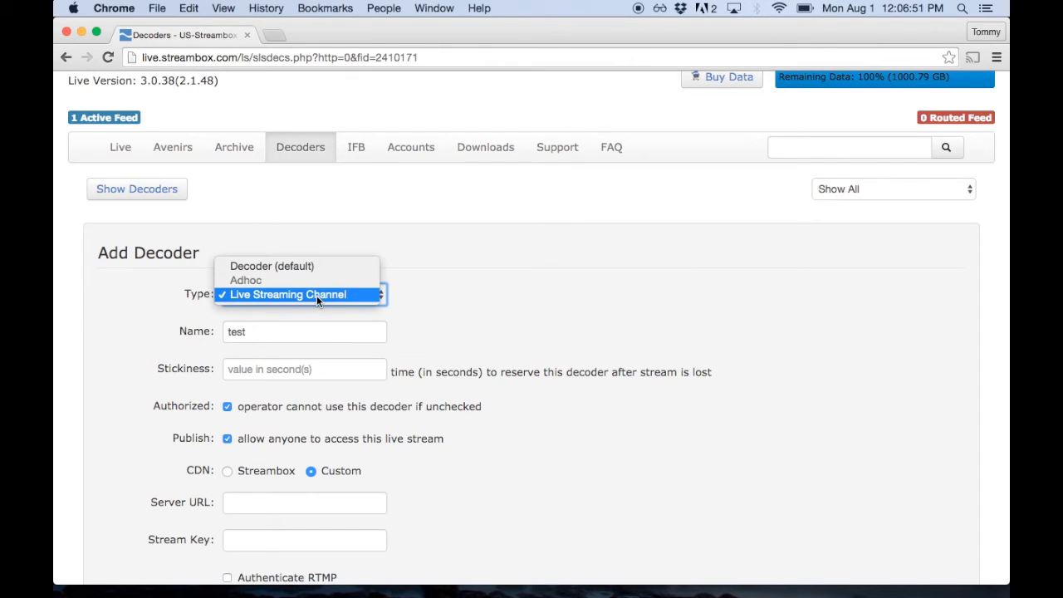
pyautogui.click(286, 294)
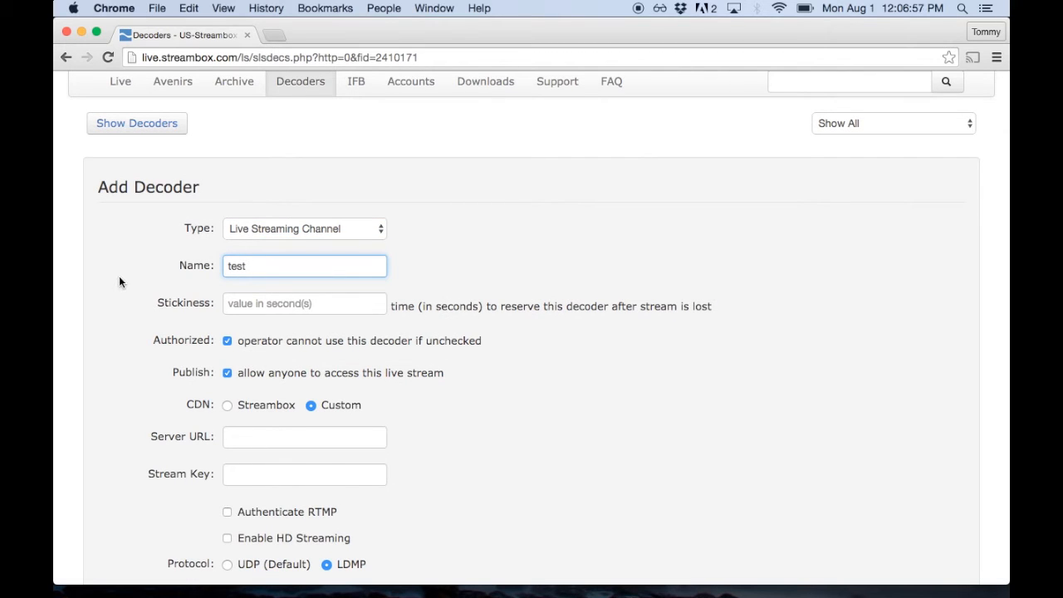
pyautogui.scroll(-3)
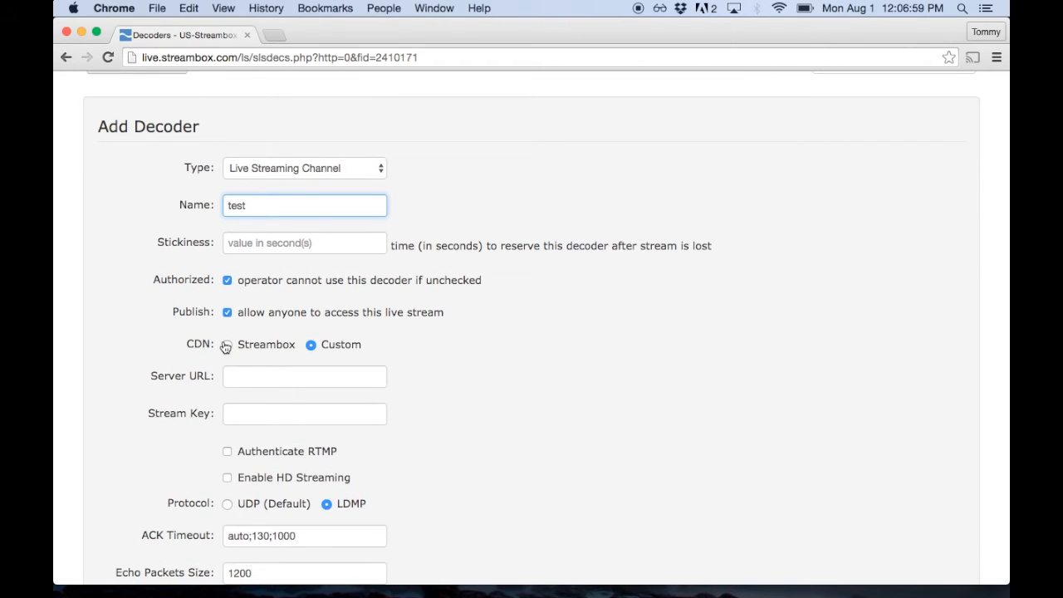
pyautogui.click(227, 344)
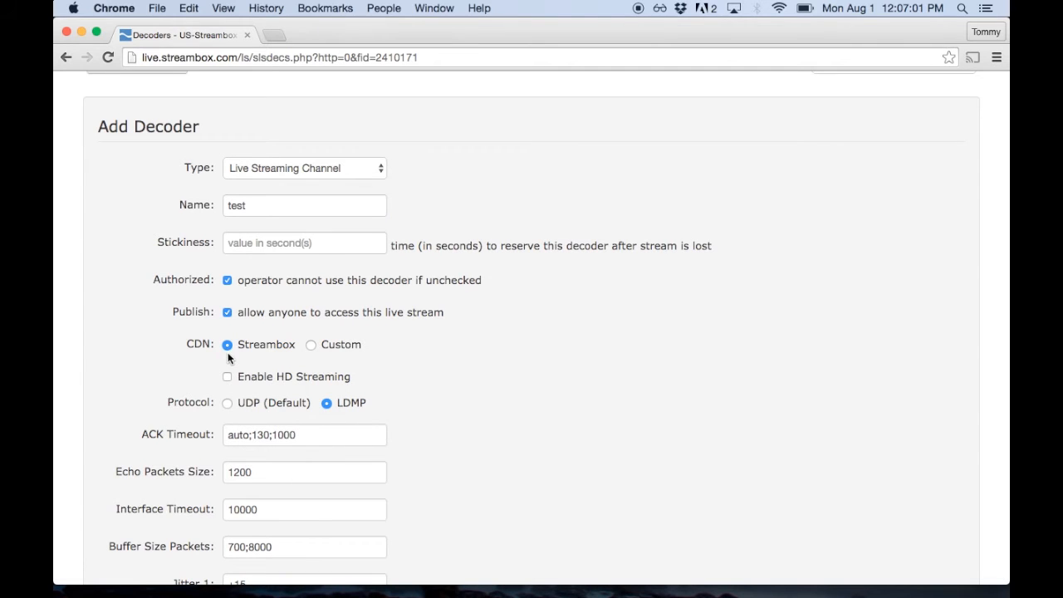
pyautogui.click(310, 344)
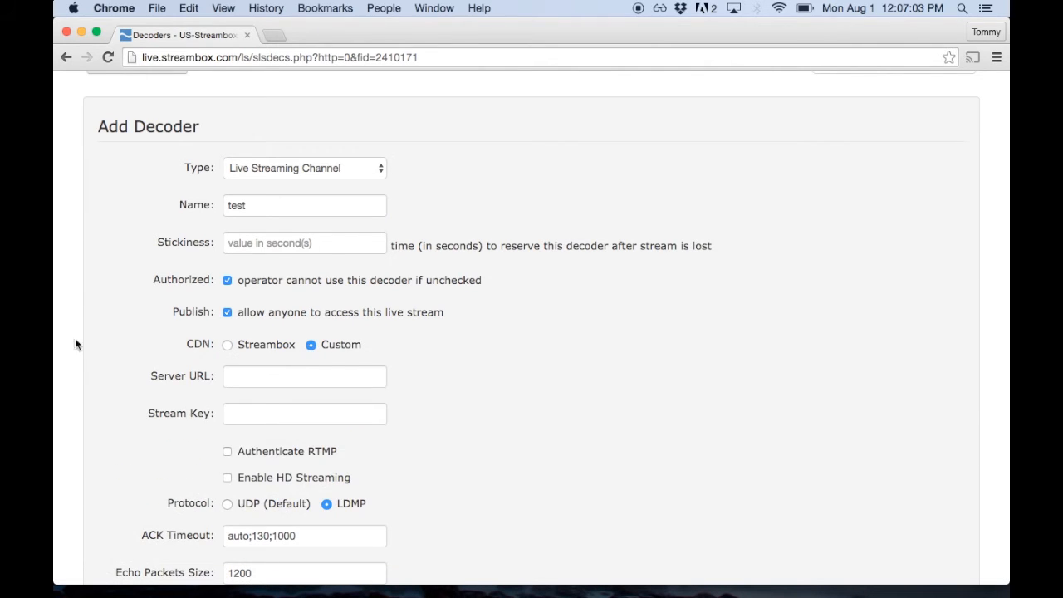
# Step: Enable HD streaming and save the decoder named test
pyautogui.scroll(-3)
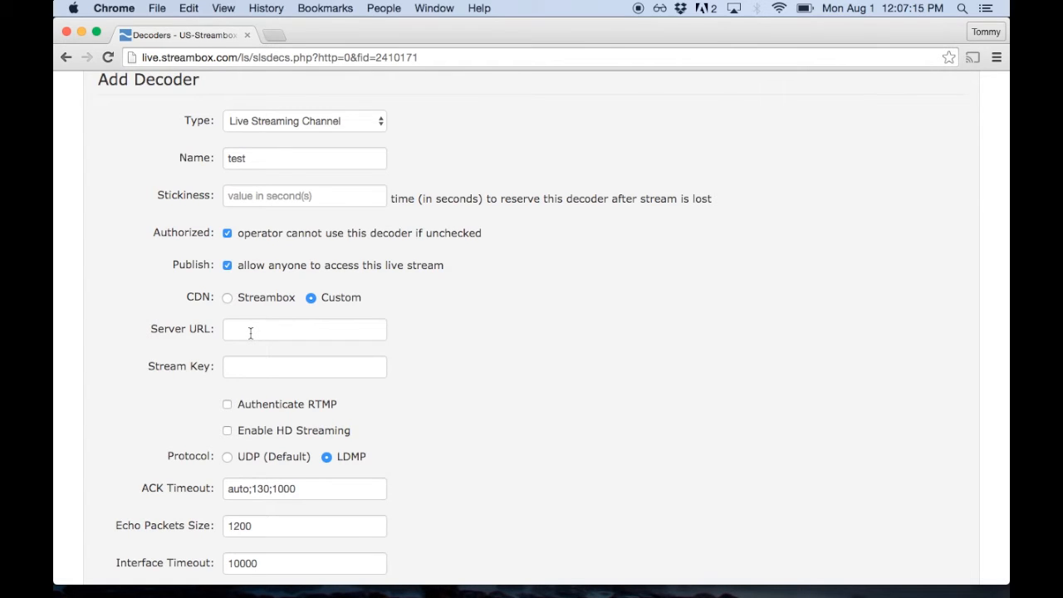
pyautogui.click(227, 430)
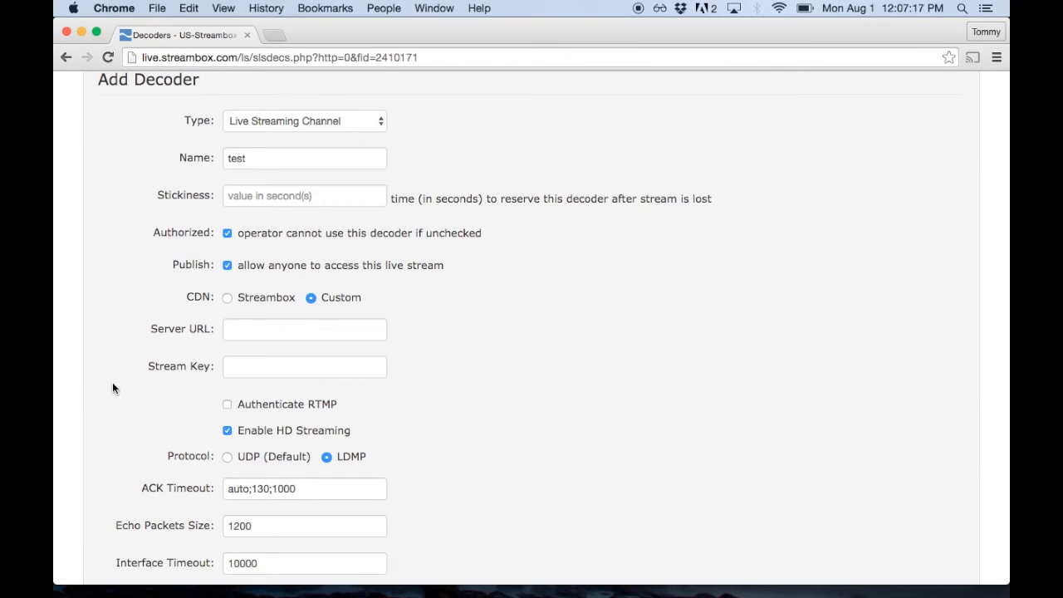
pyautogui.scroll(-3)
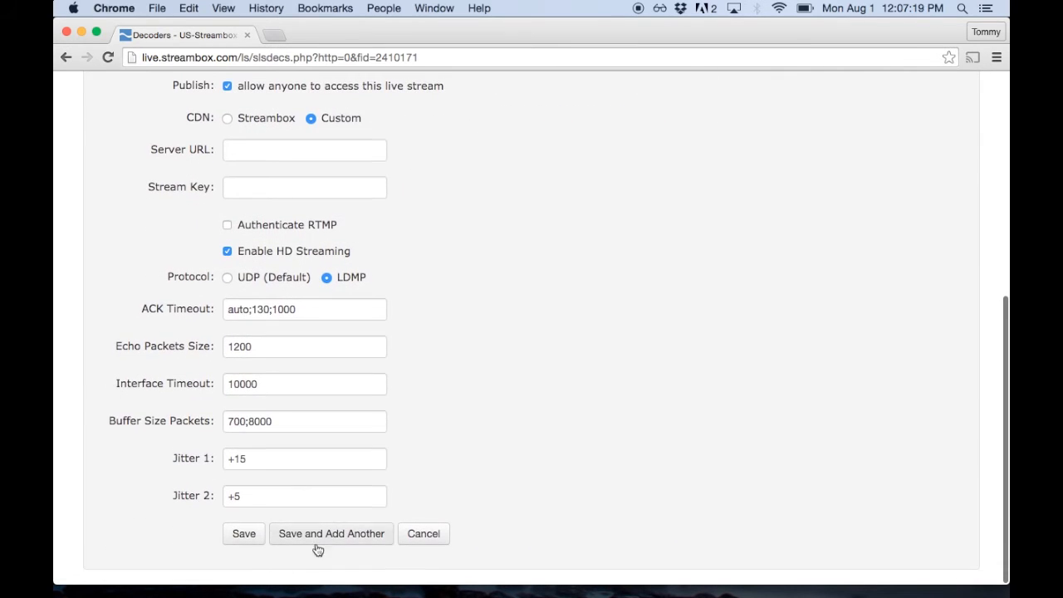
pyautogui.click(243, 534)
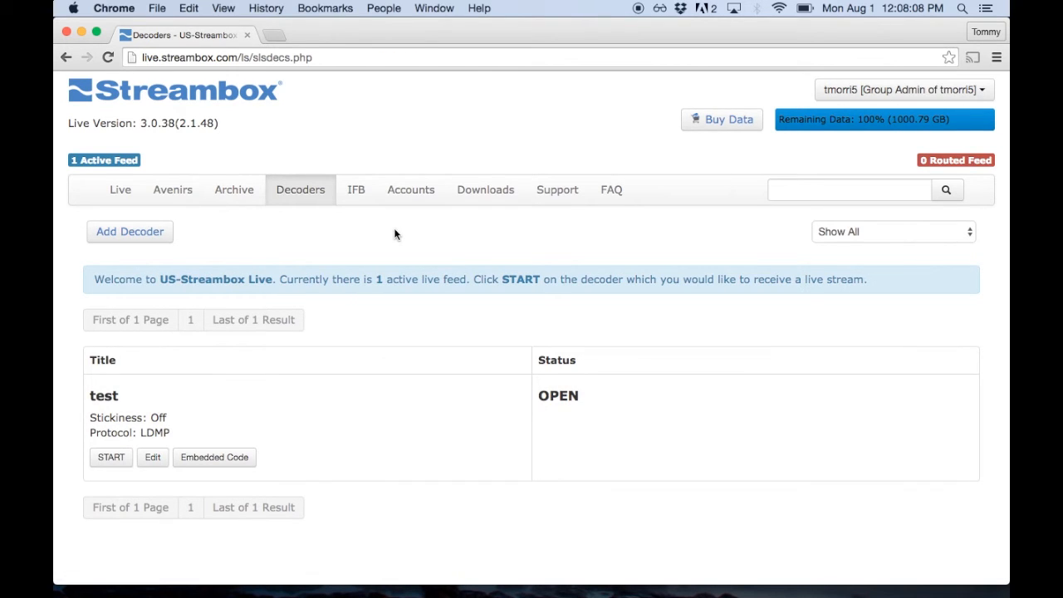
pyautogui.click(355, 189)
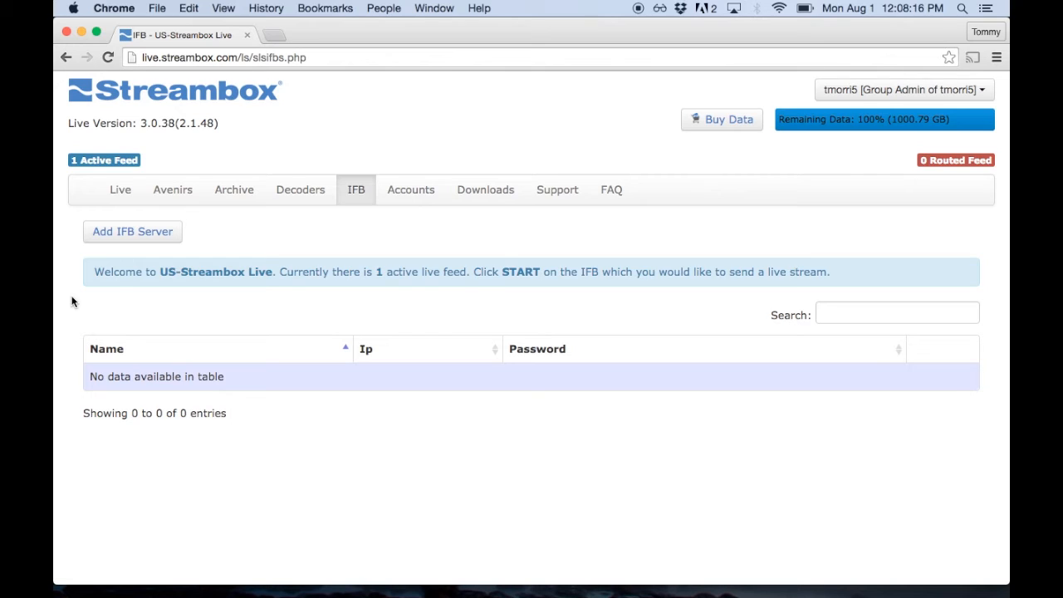
pyautogui.moveTo(77, 308)
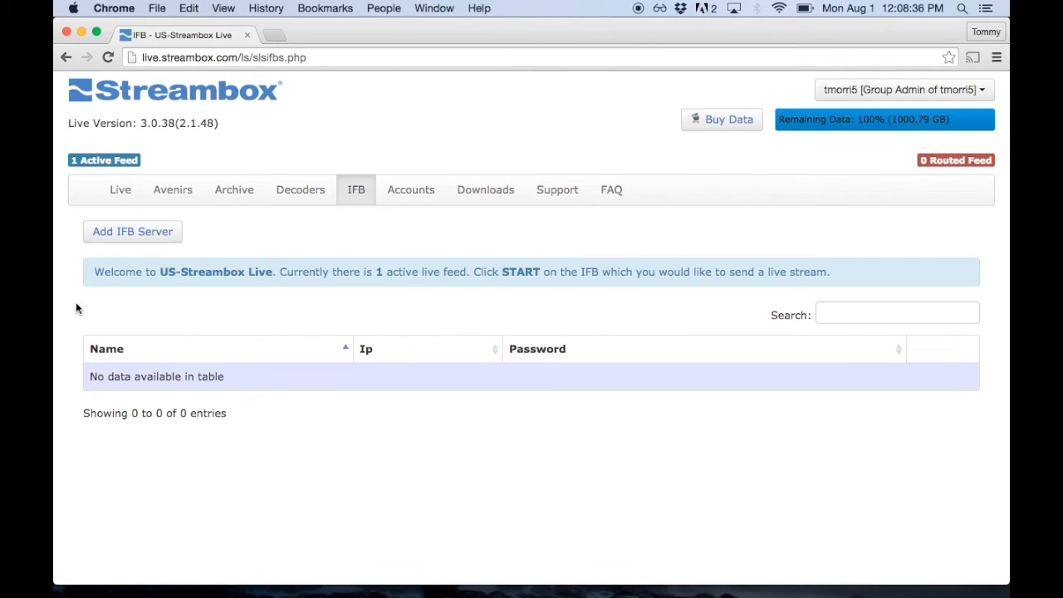
# Step: Return from the empty IFB server list to the Live page
pyautogui.click(119, 189)
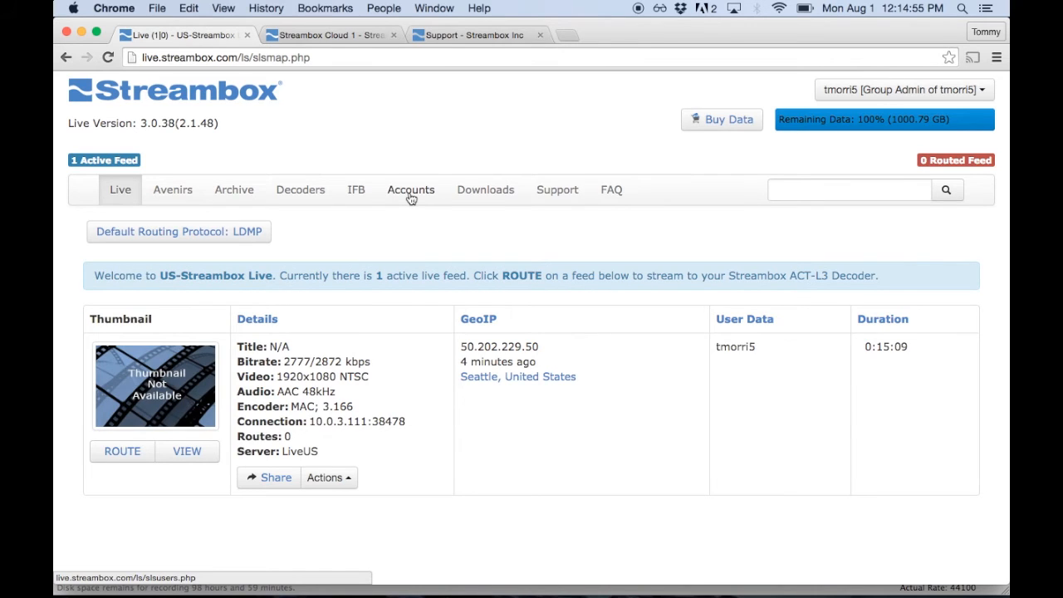
# Step: Start a new account on the Accounts page, keeping type Group Admin, and scroll the form
pyautogui.click(411, 189)
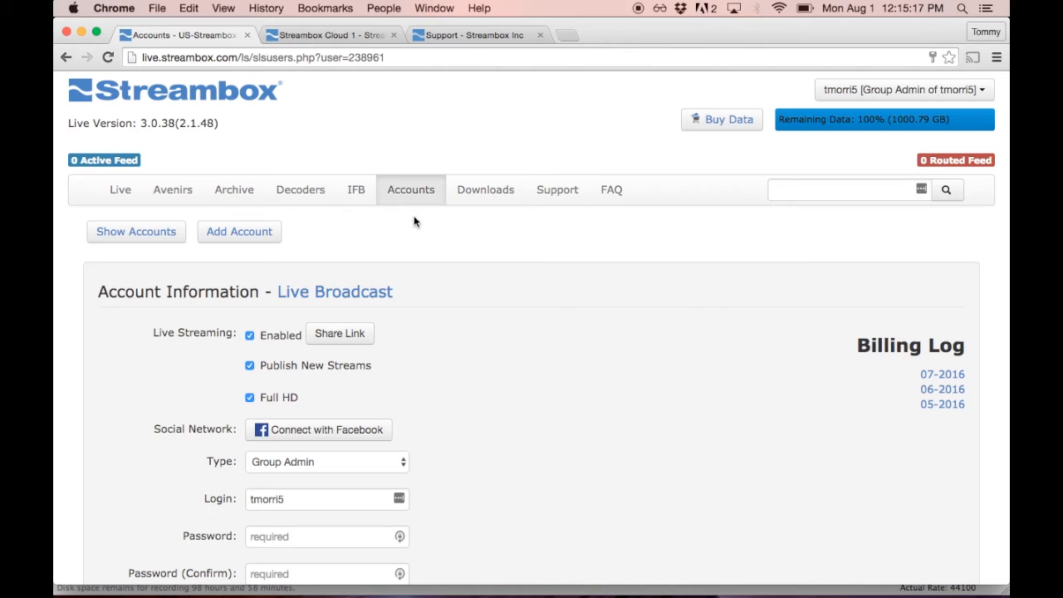
pyautogui.moveTo(252, 249)
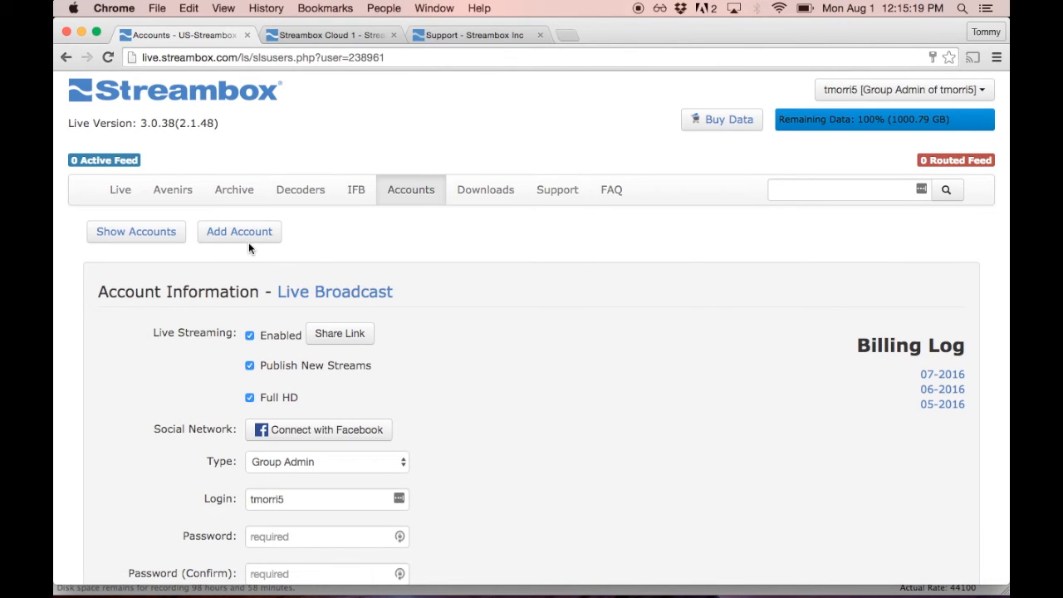
pyautogui.scroll(-3)
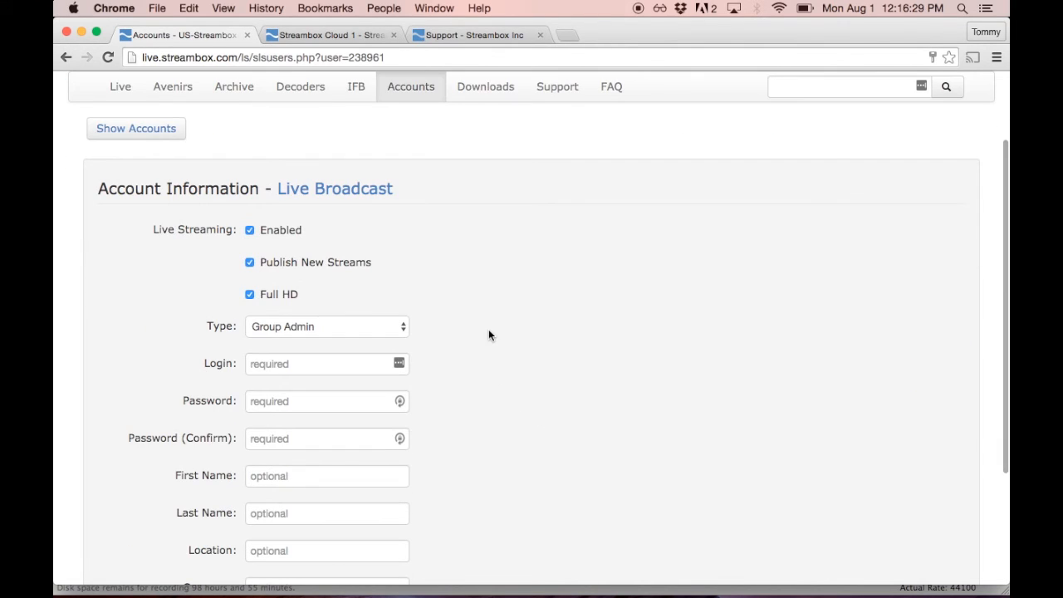
pyautogui.click(327, 325)
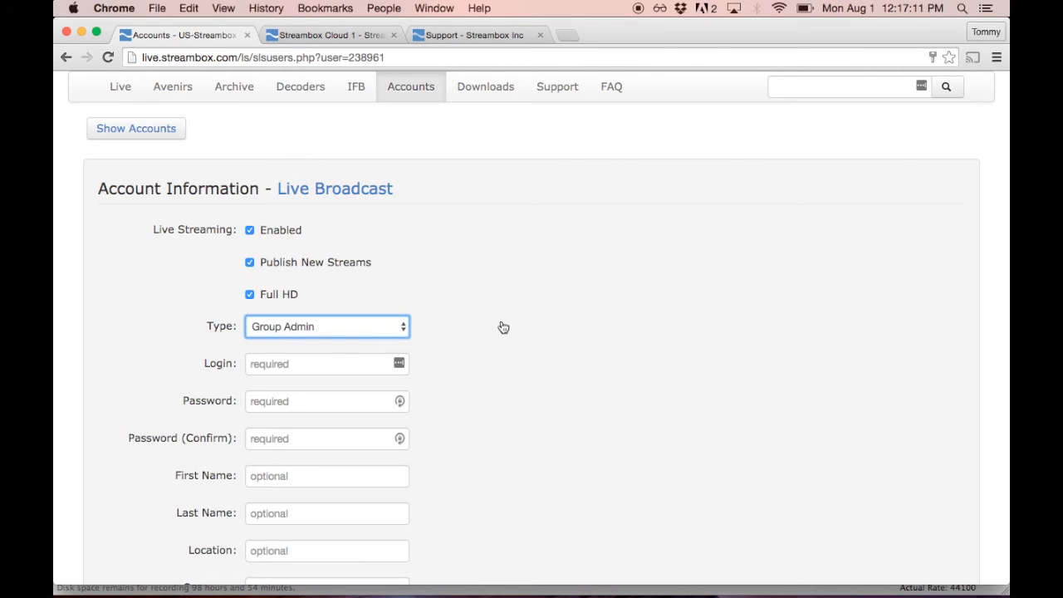
pyautogui.click(327, 325)
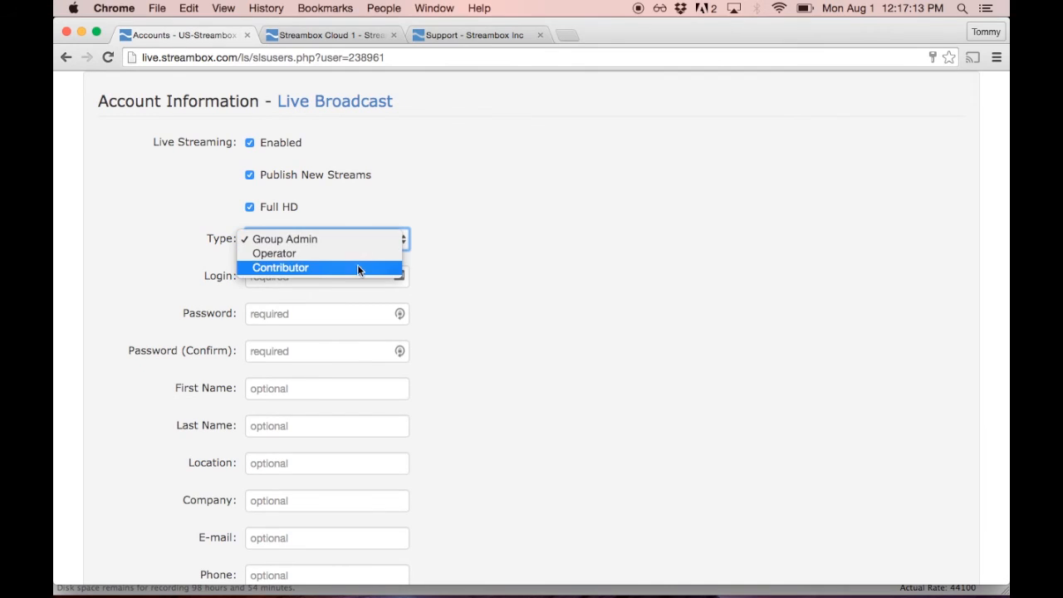
pyautogui.click(284, 239)
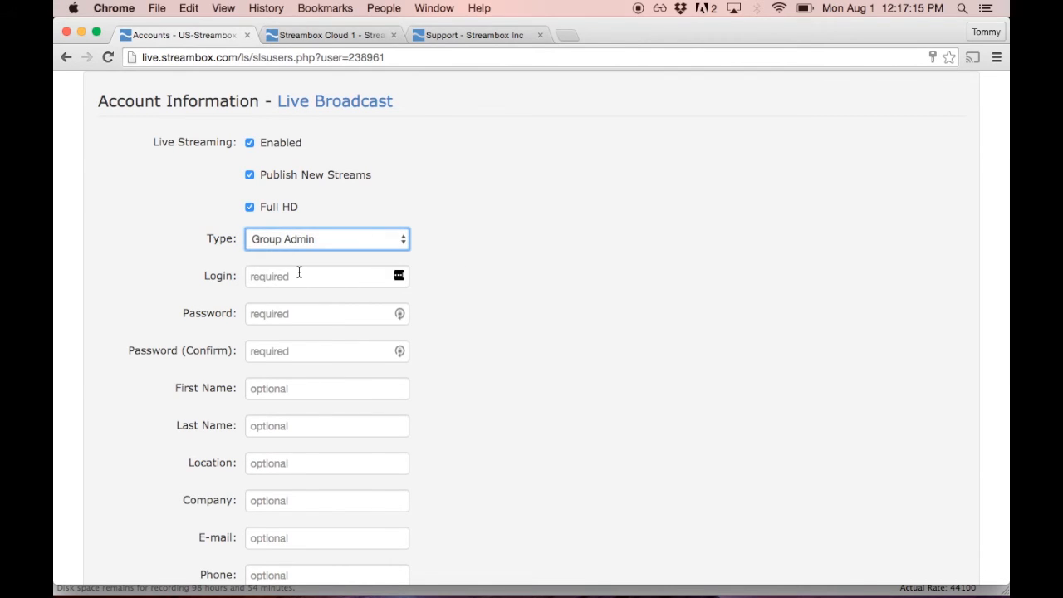
pyautogui.moveTo(326, 313)
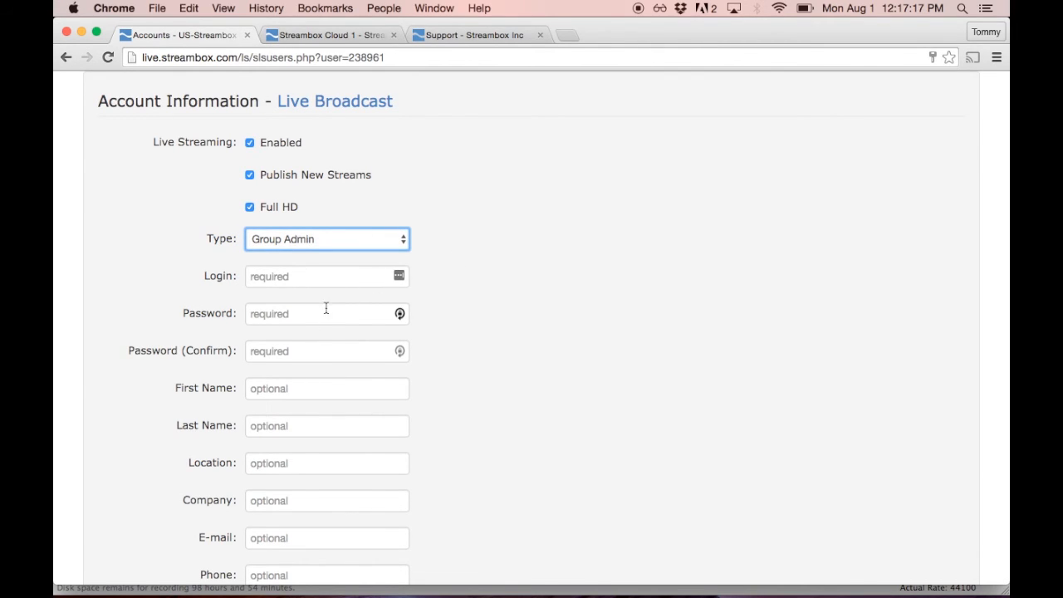
pyautogui.scroll(-3)
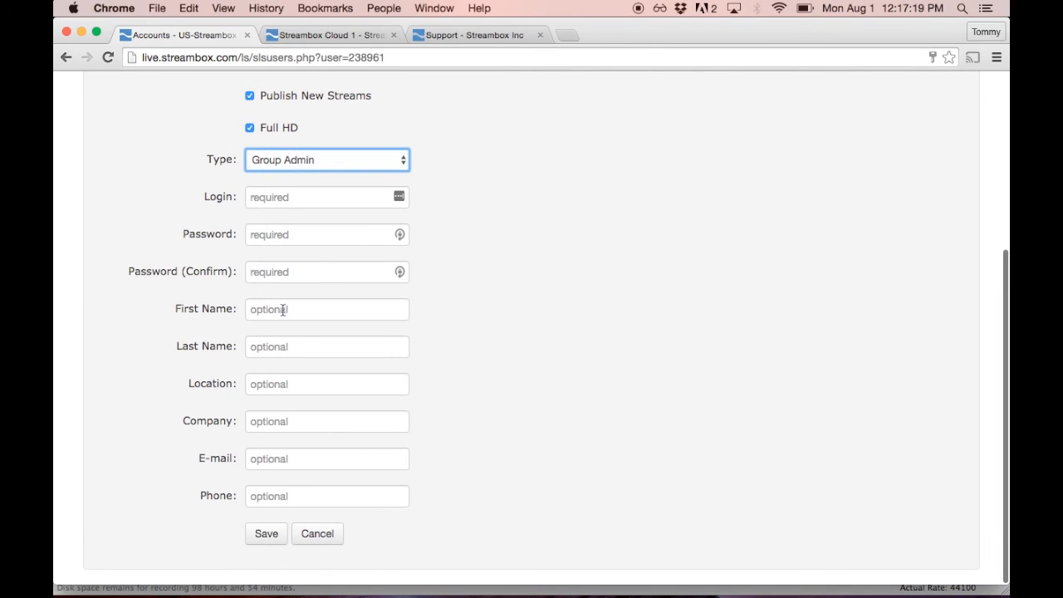
pyautogui.scroll(3)
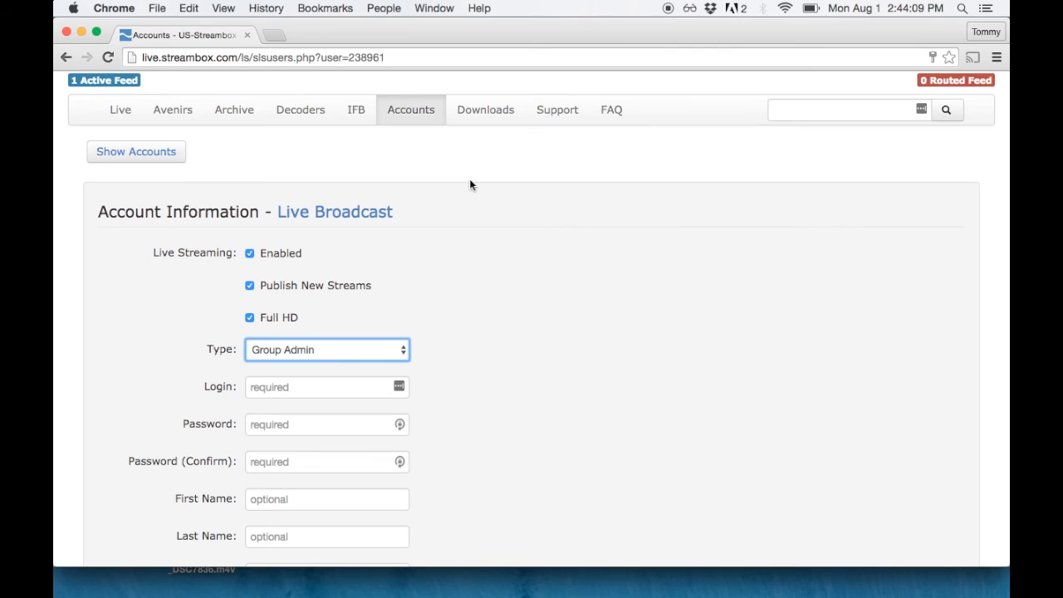
# Step: Scroll the Downloads page to the products table and features comparison
pyautogui.click(485, 110)
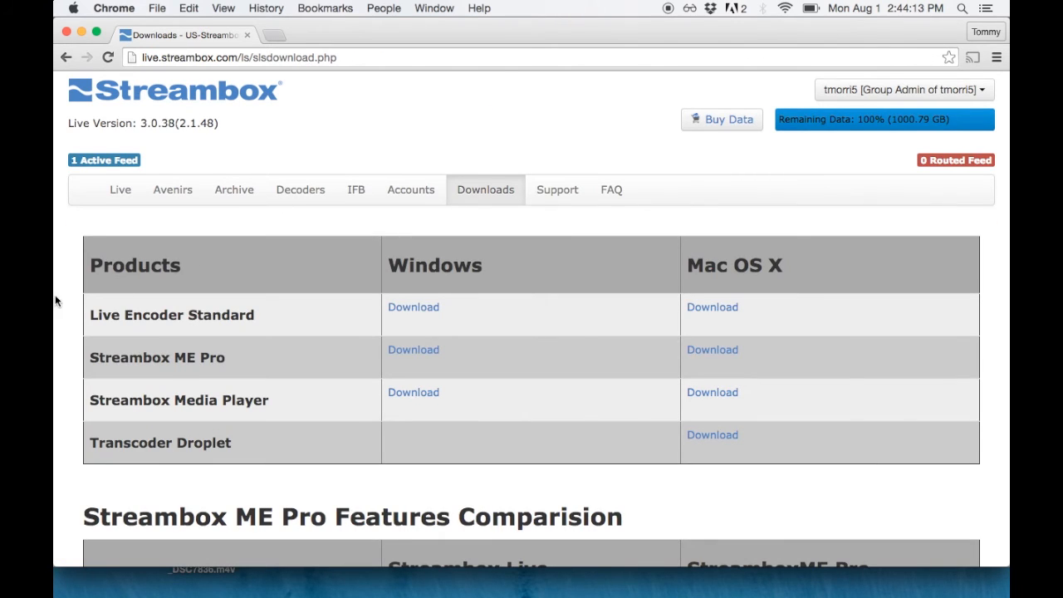
pyautogui.scroll(-3)
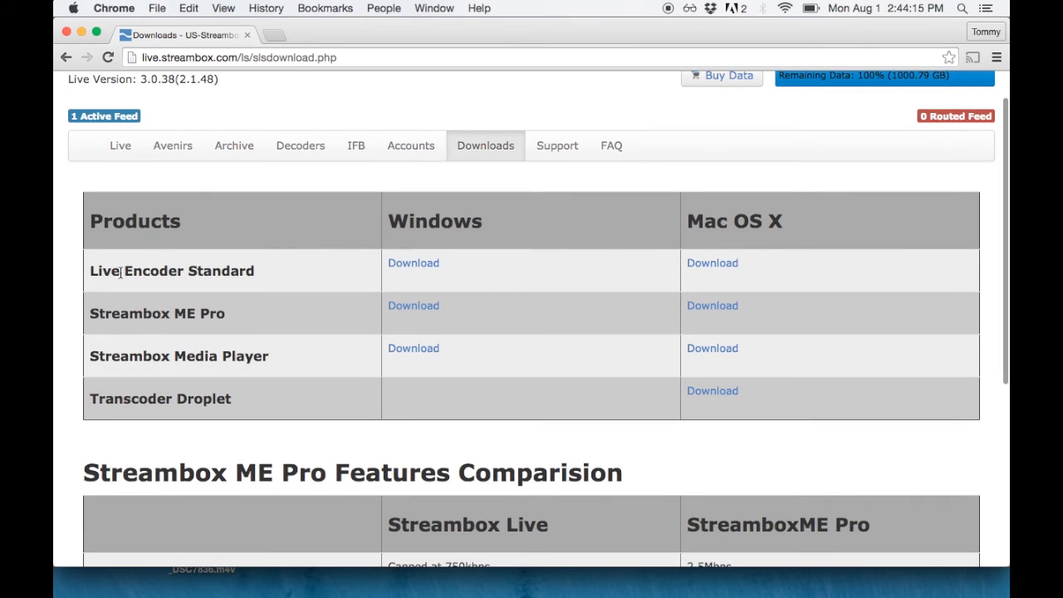
pyautogui.moveTo(176, 340)
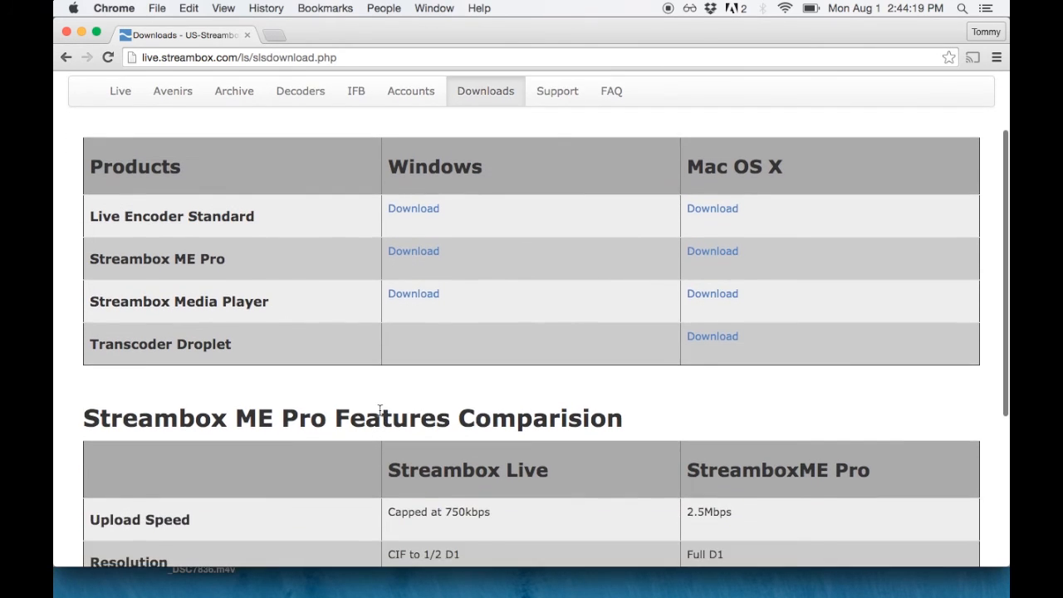
pyautogui.scroll(-3)
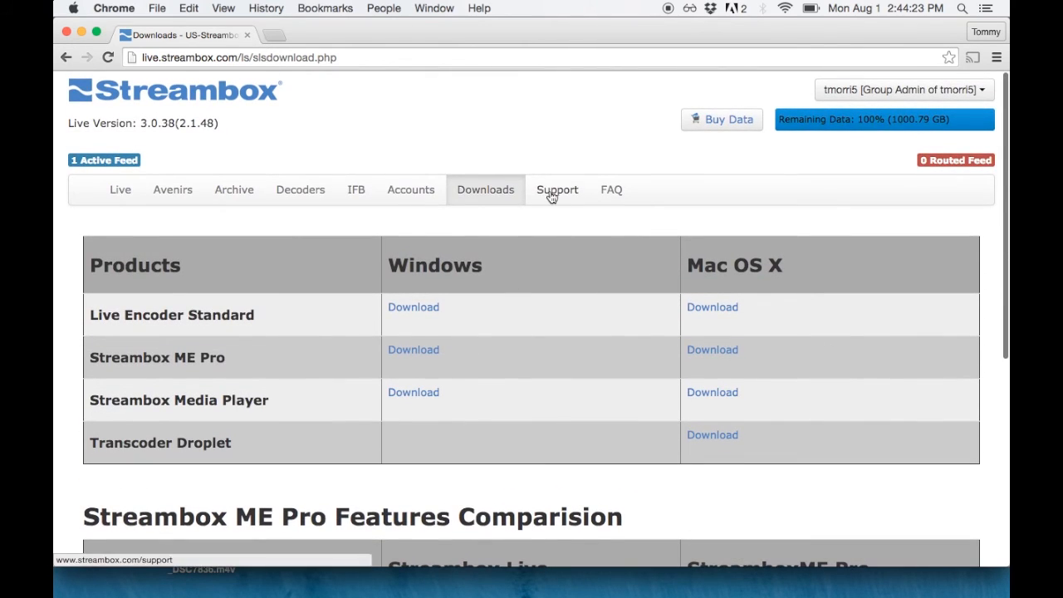
# Step: Open the Streambox Support portal in a new tab, then return to the Downloads page
pyautogui.click(557, 189)
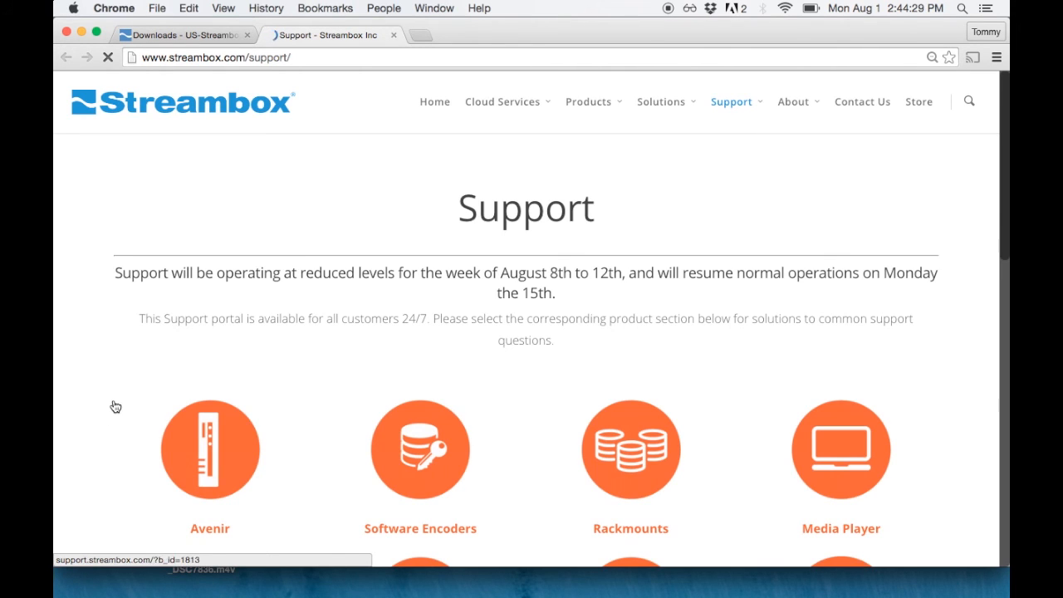
pyautogui.scroll(-3)
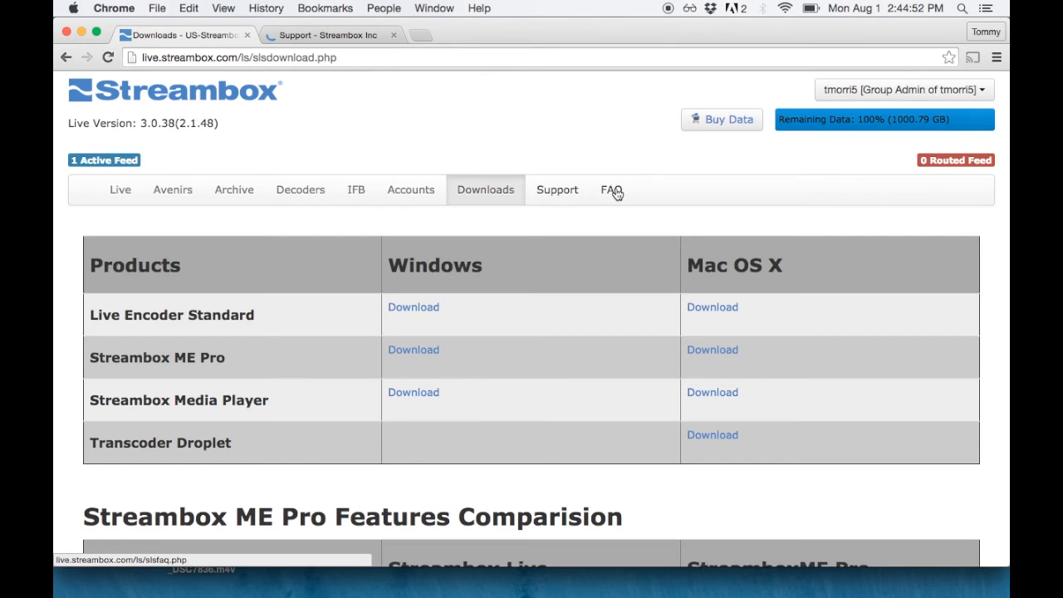
# Step: Browse the FAQ page's Live Server and Live Encoder questions and answers
pyautogui.click(610, 189)
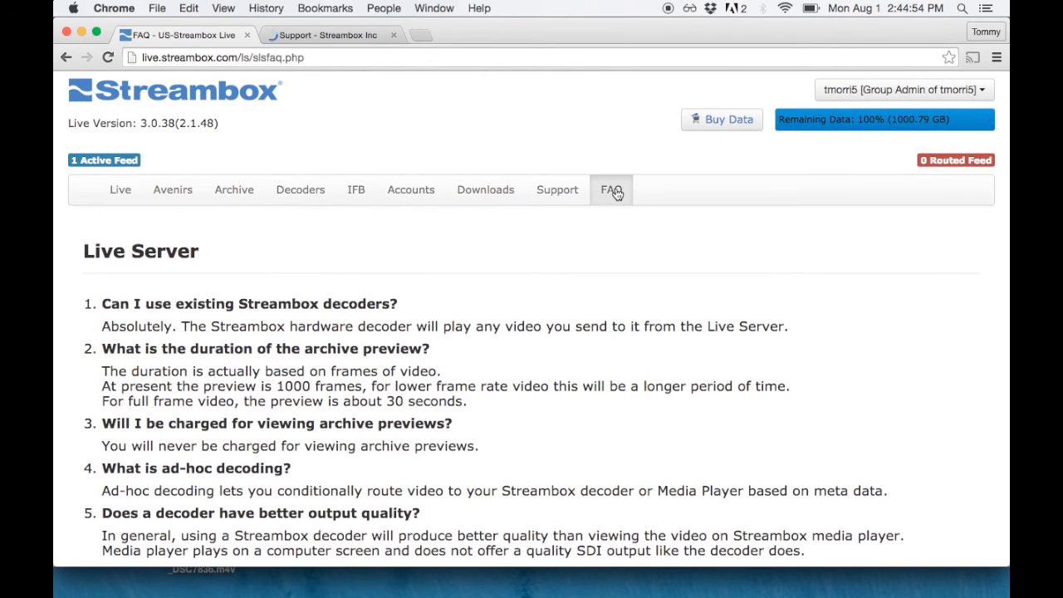
pyautogui.moveTo(89, 275)
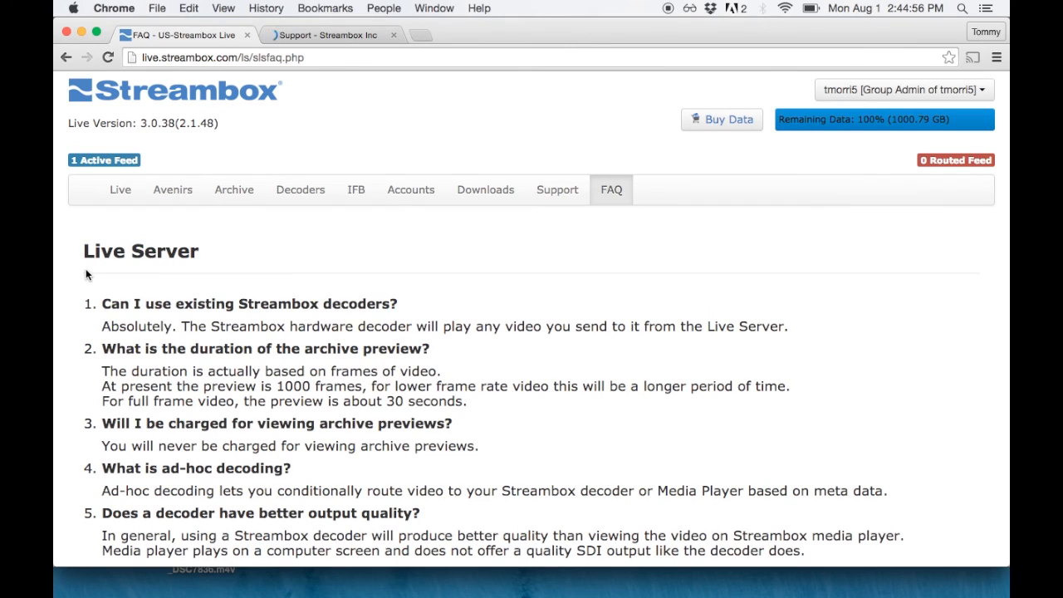
pyautogui.scroll(-3)
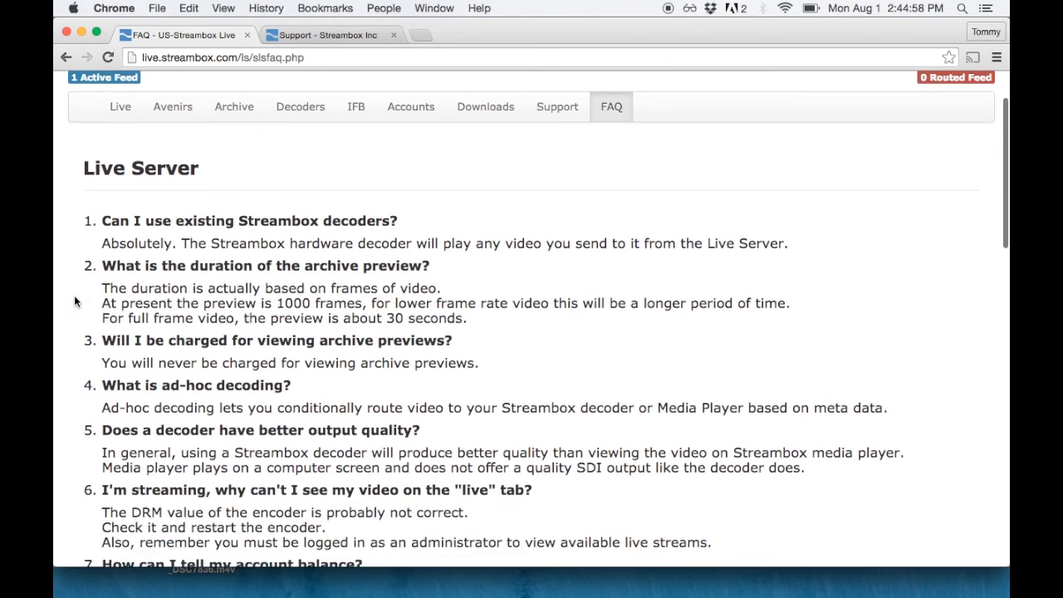
pyautogui.scroll(-3)
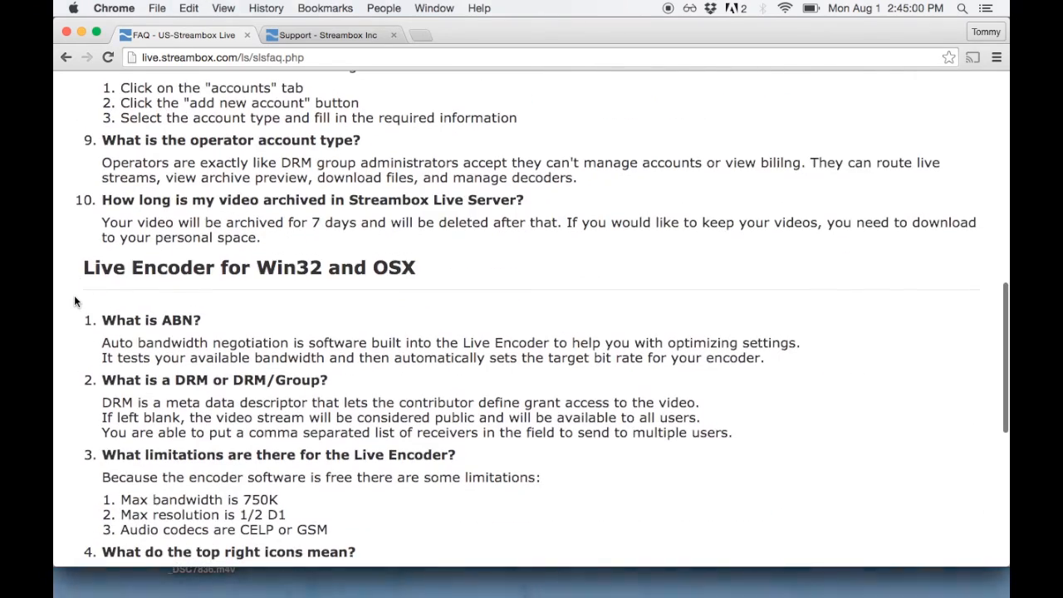
pyautogui.scroll(3)
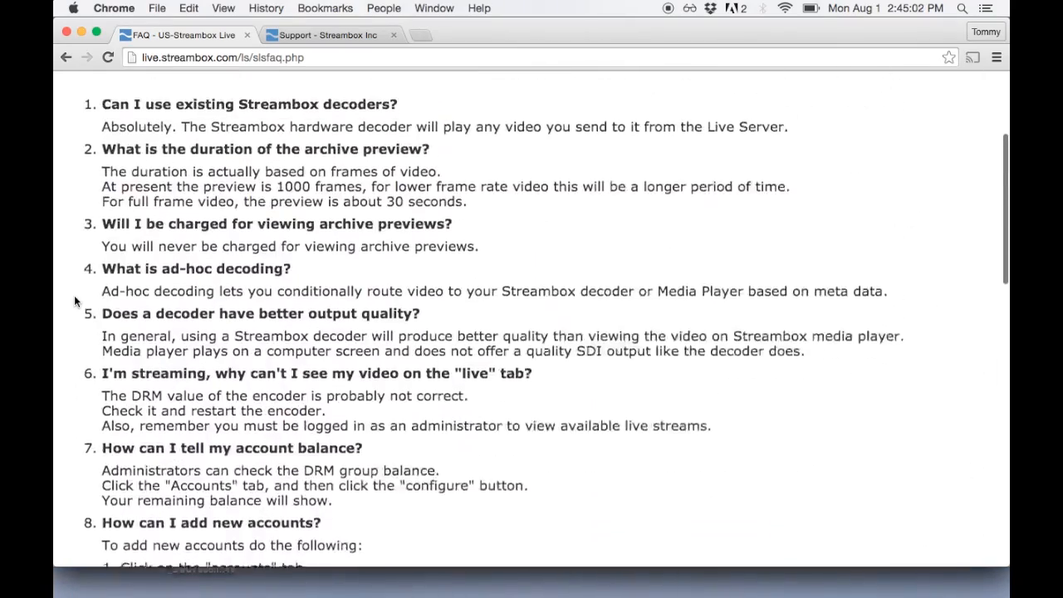
pyautogui.scroll(-3)
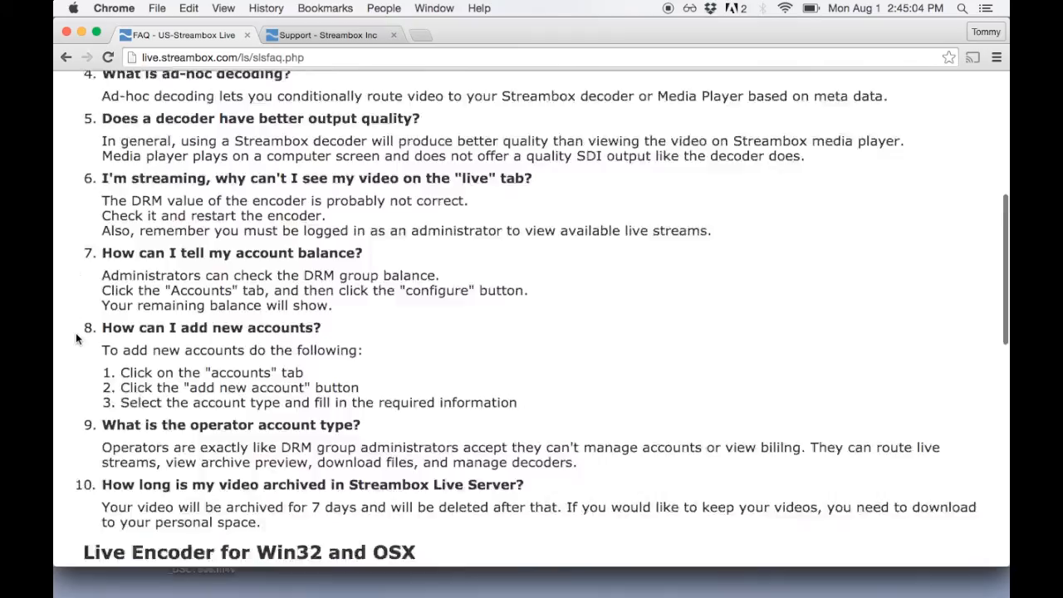
pyautogui.scroll(3)
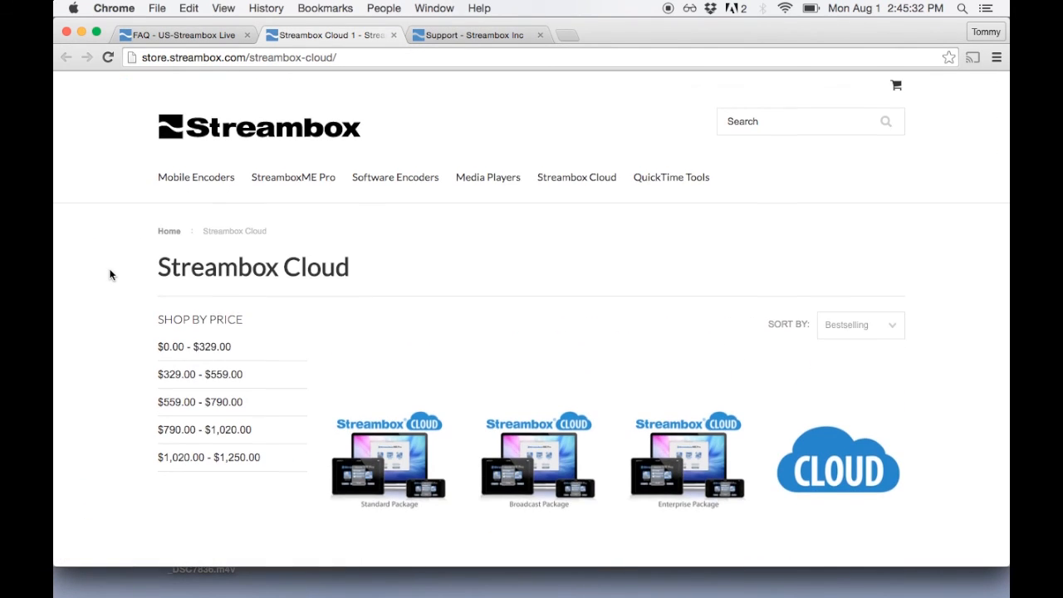
pyautogui.scroll(-3)
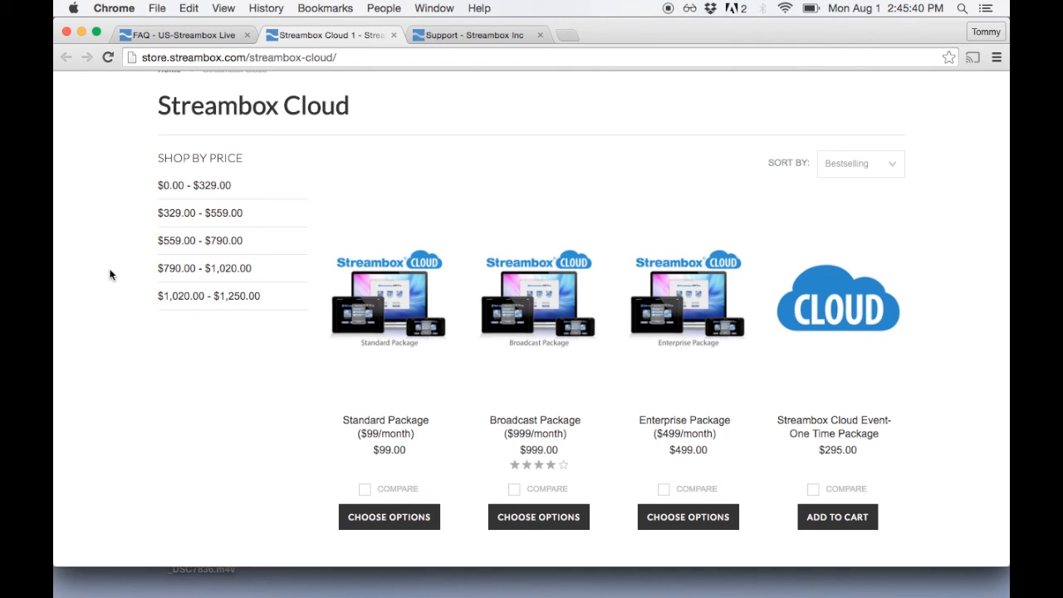
pyautogui.scroll(-3)
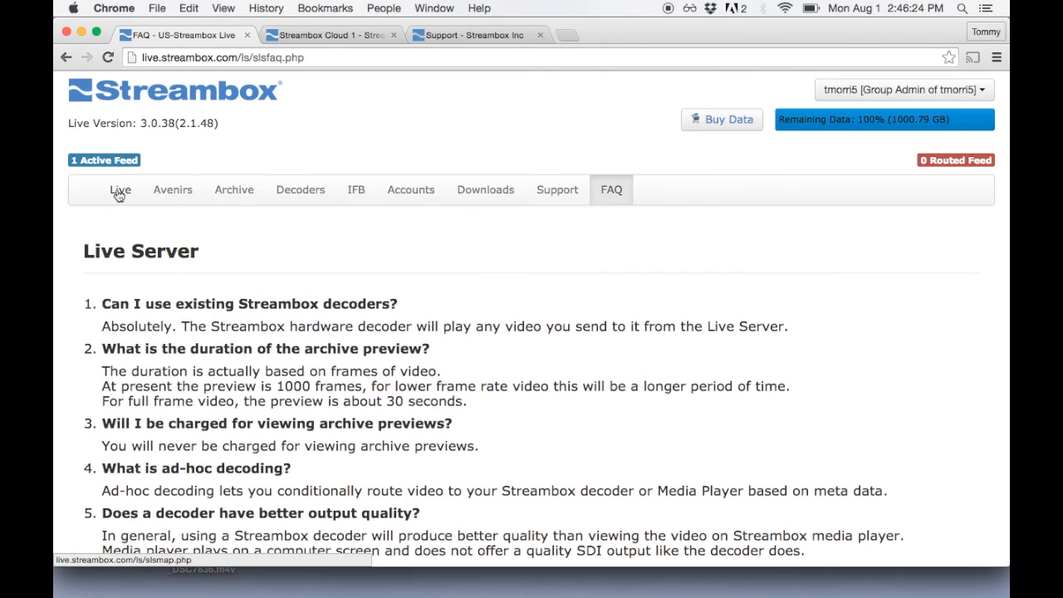
# Step: Return to the Live page listing the single active Seattle feed
pyautogui.click(119, 189)
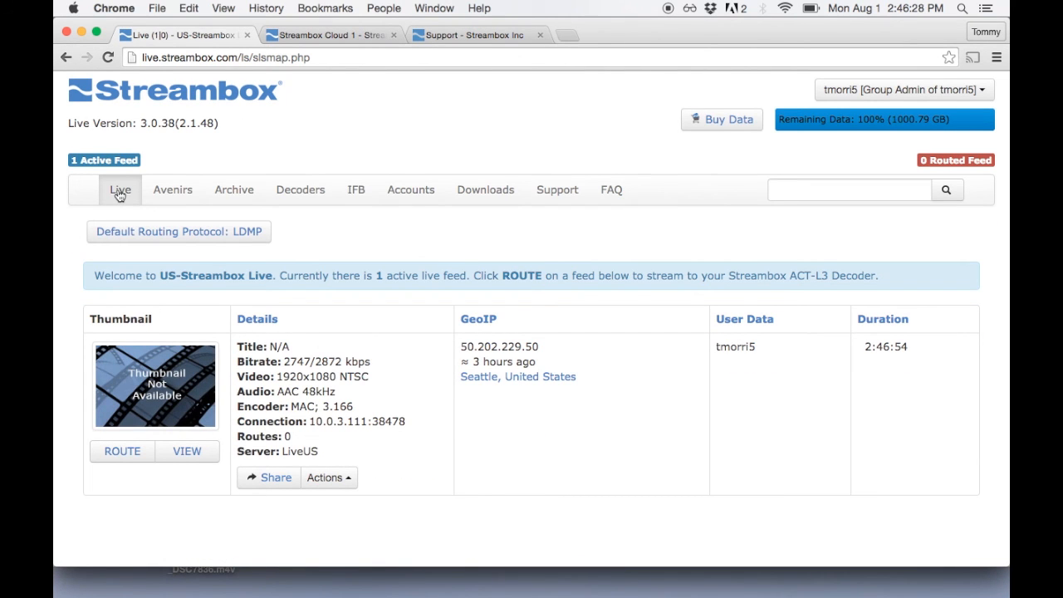
pyautogui.moveTo(68, 337)
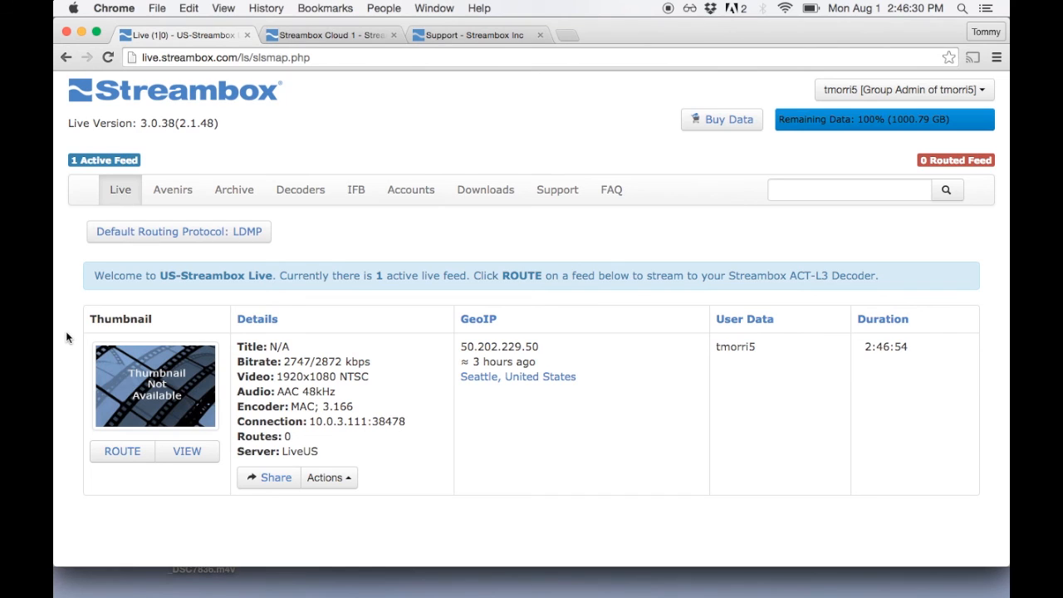